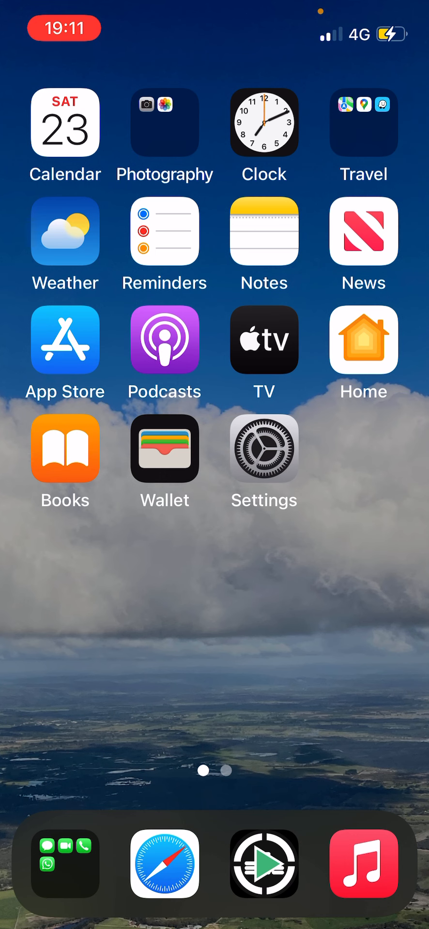
- Open Calendar briefly, then open and close the Photography folder
{"action": "scroll", "scroll_direction": "left", "scroll_amount": 3}
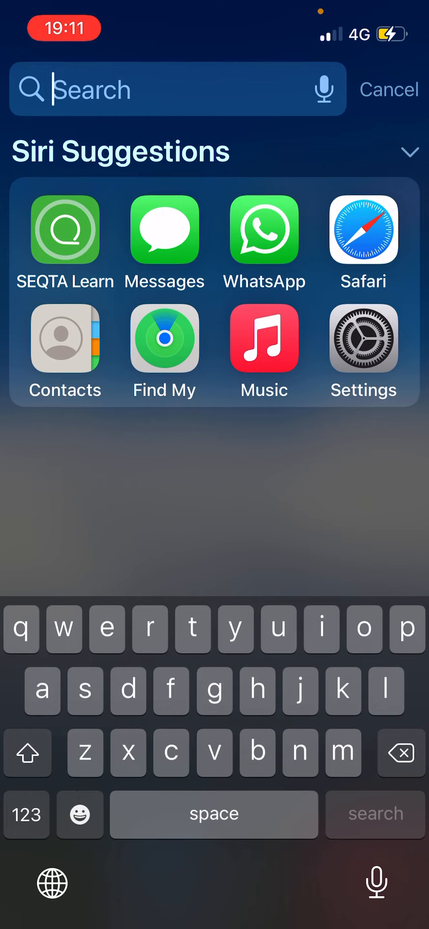
{"action": "left_click", "coordinate": [388, 89]}
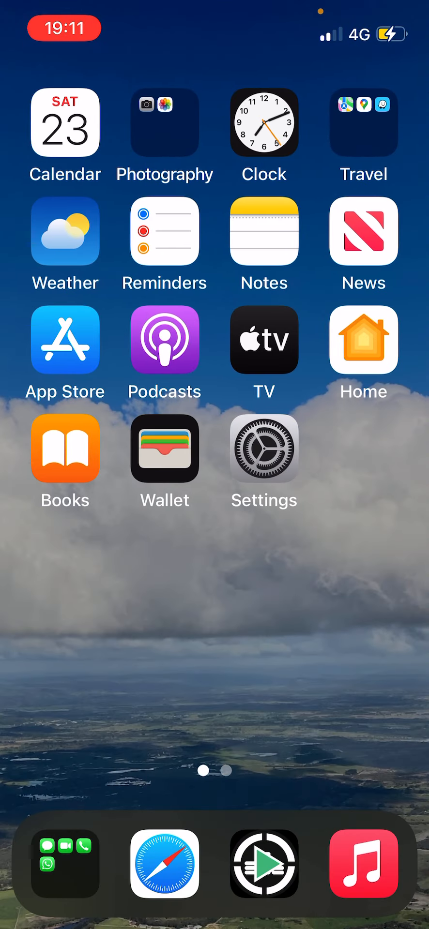
{"action": "left_click", "coordinate": [64, 122]}
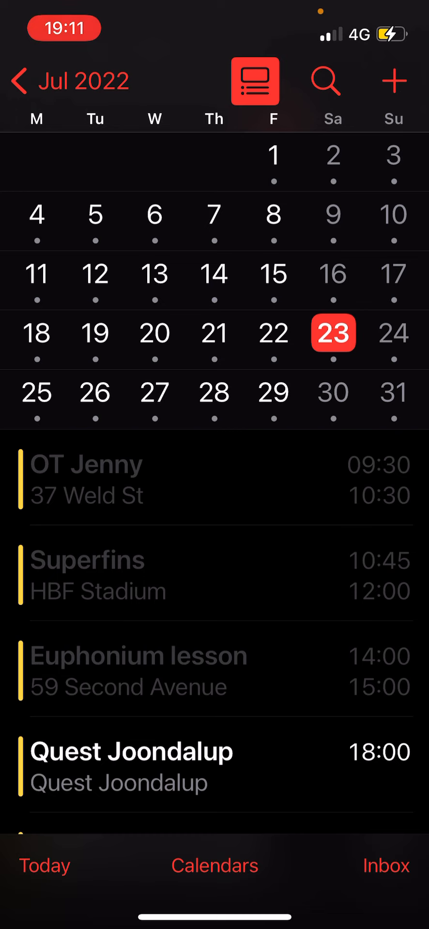
{"action": "key", "text": "home"}
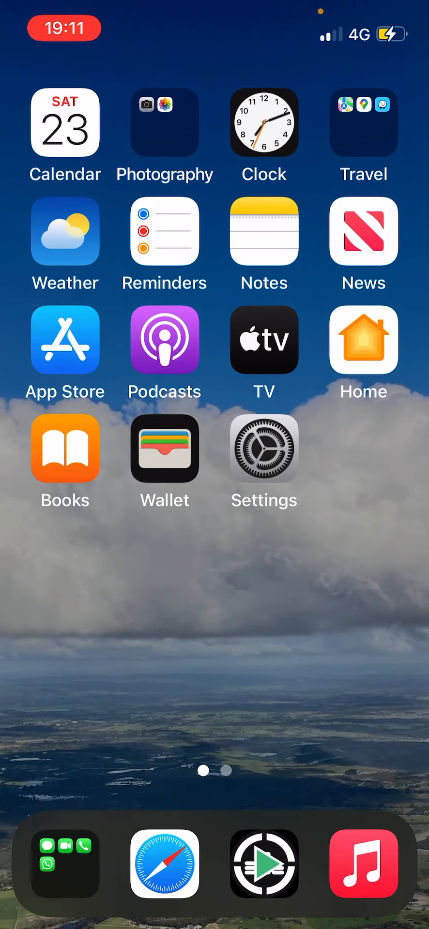
{"action": "left_click", "coordinate": [164, 122]}
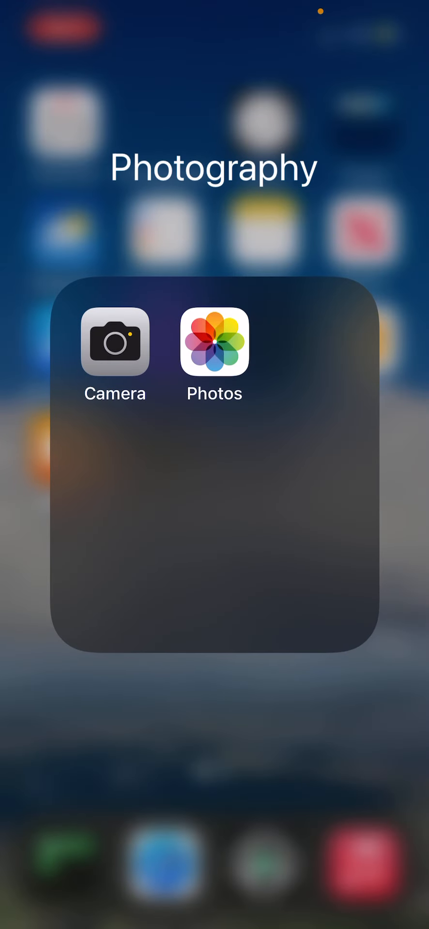
{"action": "left_click", "coordinate": [214, 342]}
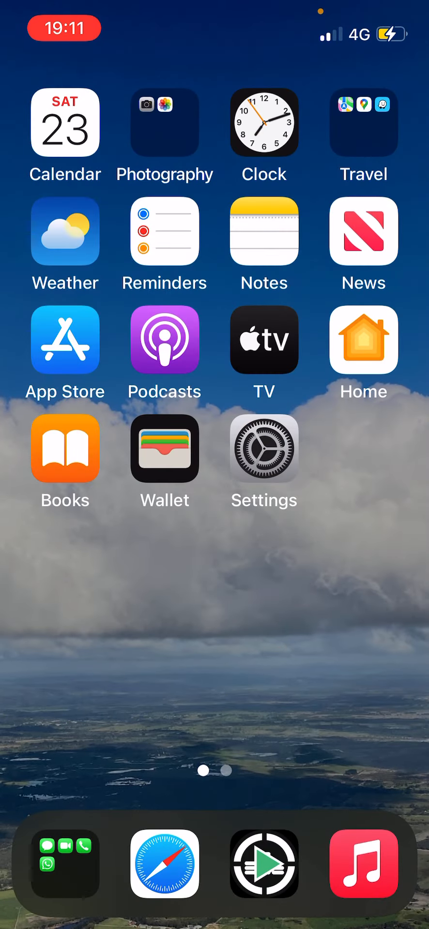
- Open Clock and view its stopwatch and alarms list
{"action": "left_click", "coordinate": [264, 122]}
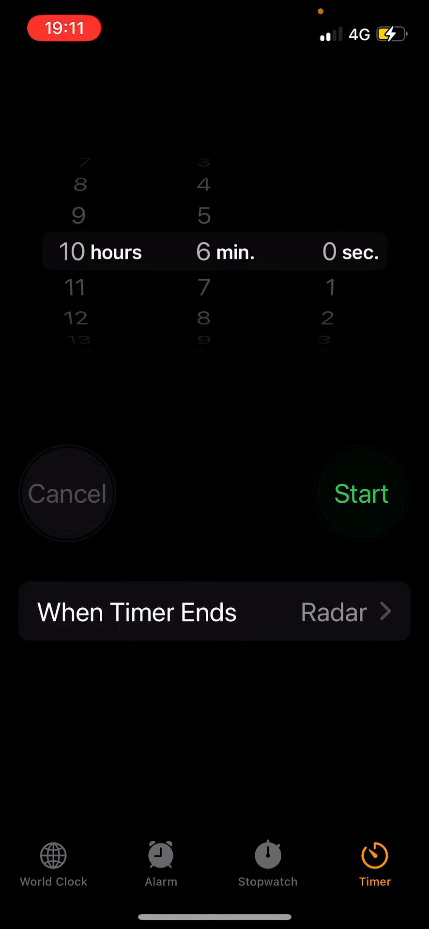
{"action": "left_click", "coordinate": [268, 865]}
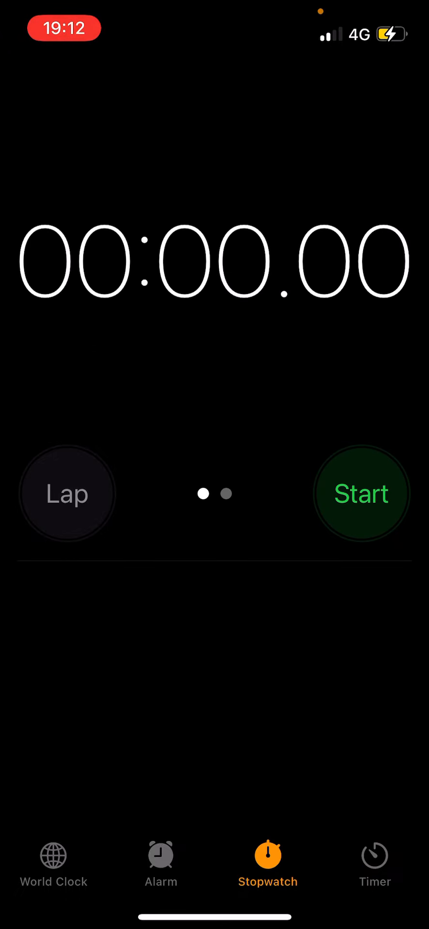
{"action": "left_click", "coordinate": [160, 865]}
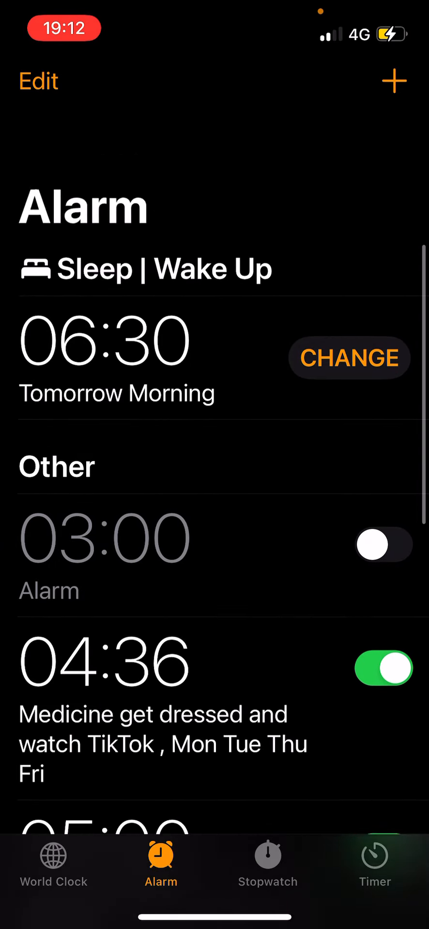
{"action": "scroll", "scroll_direction": "up", "scroll_amount": 3}
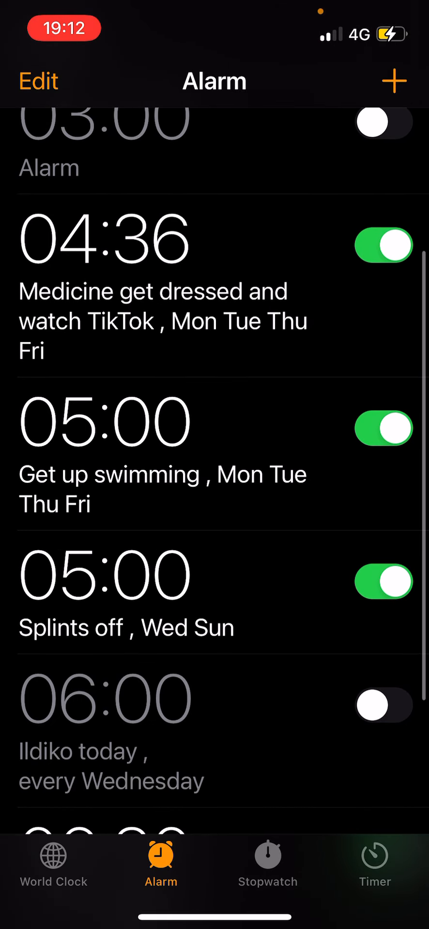
{"action": "scroll", "scroll_direction": "up", "scroll_amount": 3}
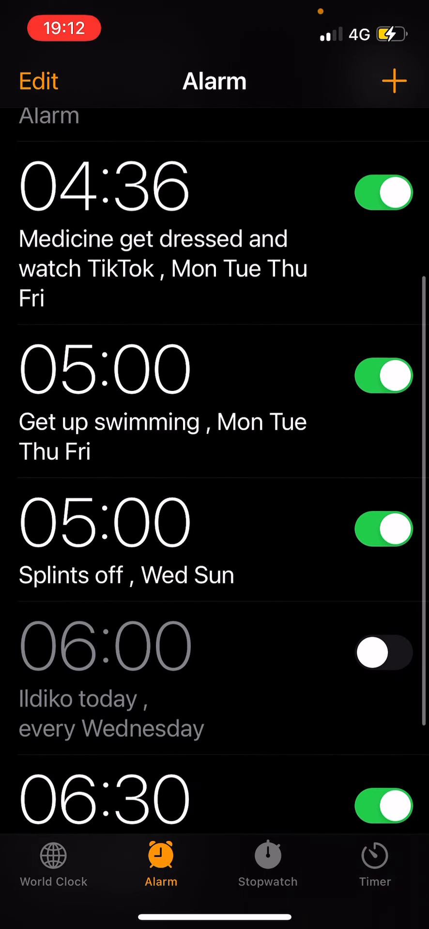
{"action": "scroll", "scroll_direction": "up", "scroll_amount": 3}
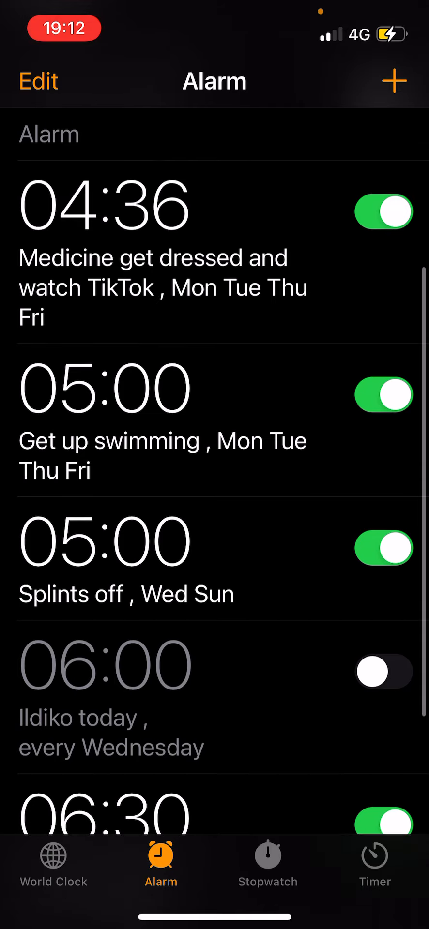
{"action": "scroll", "scroll_direction": "up", "scroll_amount": 3}
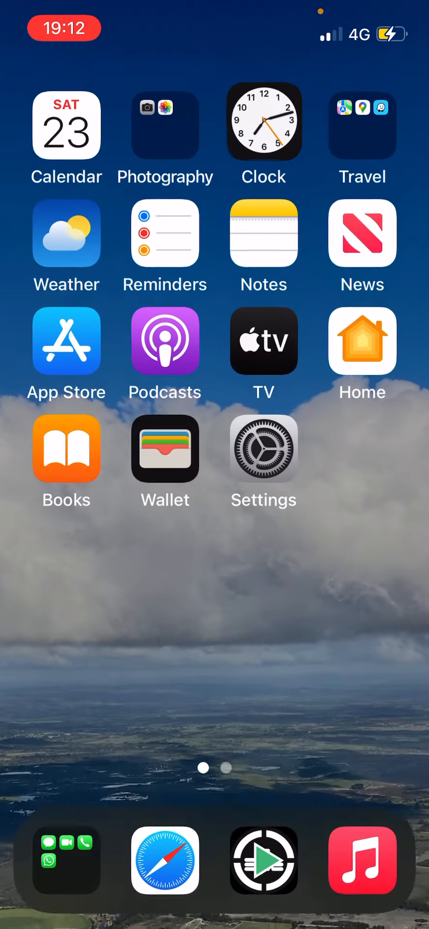
{"action": "left_click", "coordinate": [362, 122]}
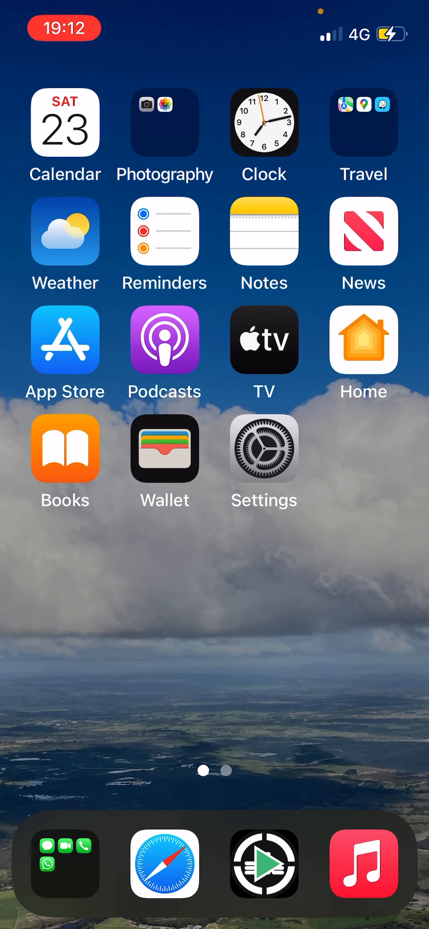
- Open Reminders, then browse the saved notes in Notes
{"action": "left_click", "coordinate": [164, 231]}
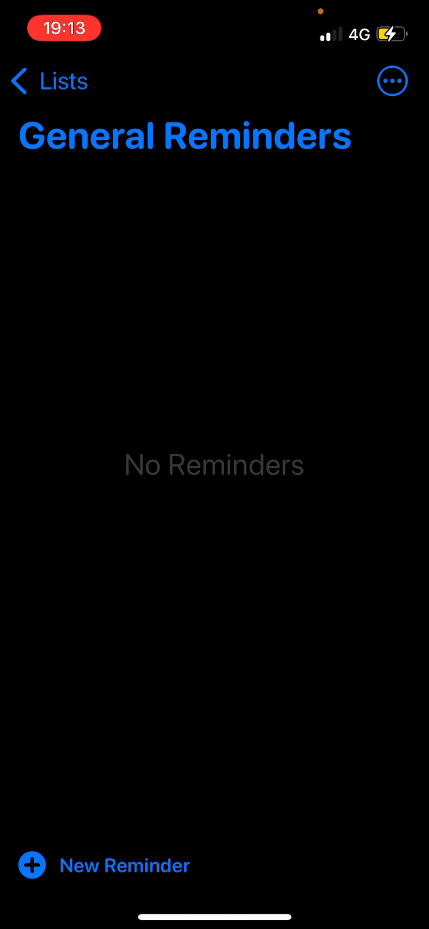
{"action": "left_click", "coordinate": [49, 80]}
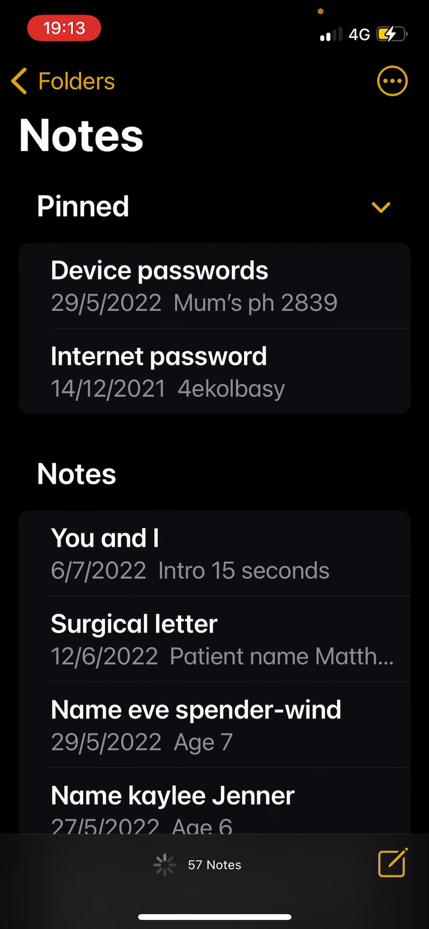
{"action": "scroll", "scroll_direction": "down", "scroll_amount": 3}
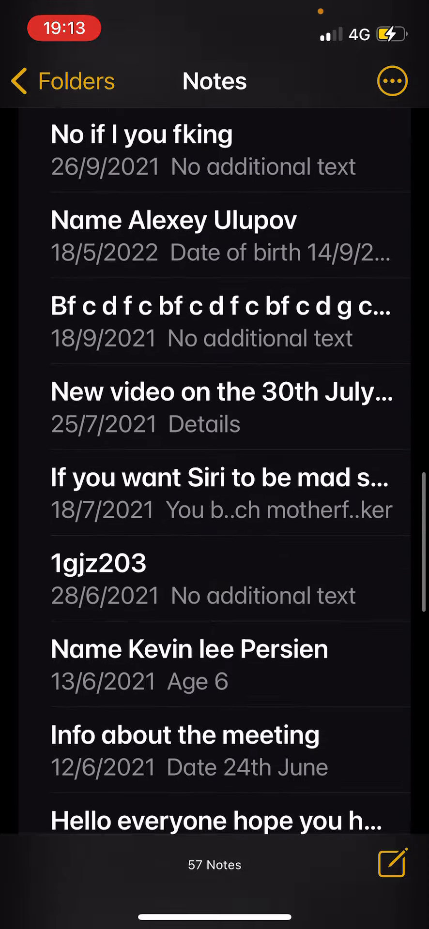
{"action": "scroll", "scroll_direction": "down", "scroll_amount": 3}
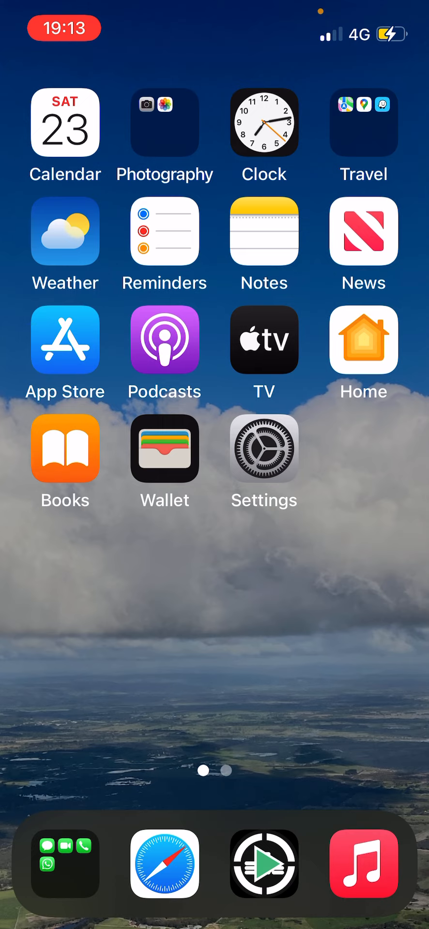
- Browse Apple News, dismissing the location sharing notice, and return home
{"action": "left_click", "coordinate": [363, 230]}
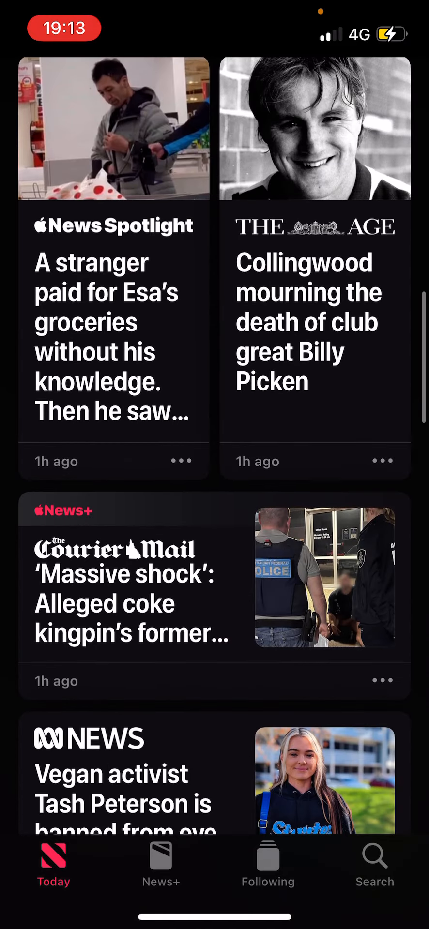
{"action": "scroll", "scroll_direction": "down", "scroll_amount": 3}
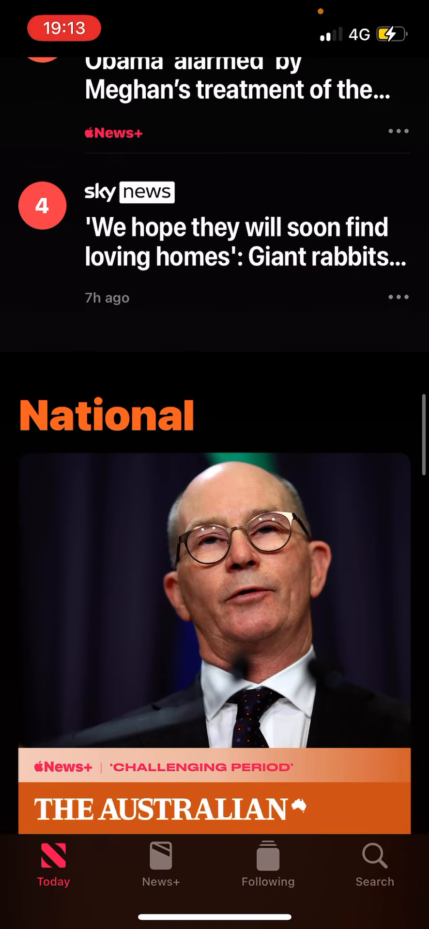
{"action": "scroll", "scroll_direction": "down", "scroll_amount": 3}
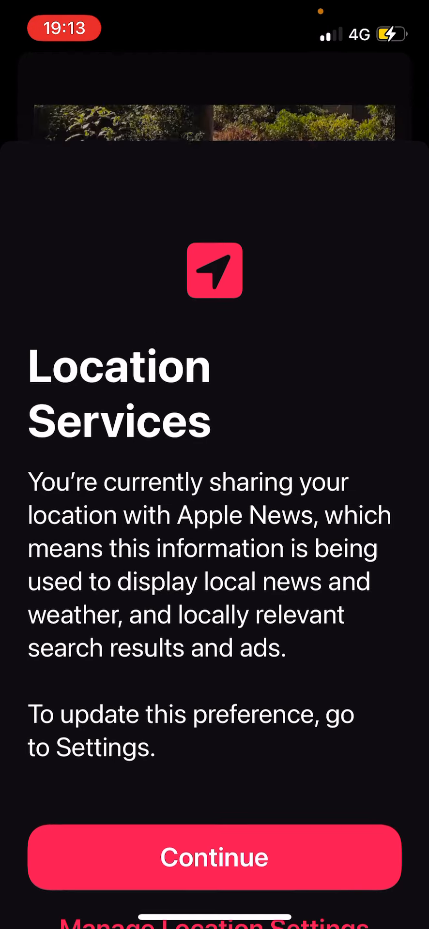
{"action": "left_click", "coordinate": [215, 857]}
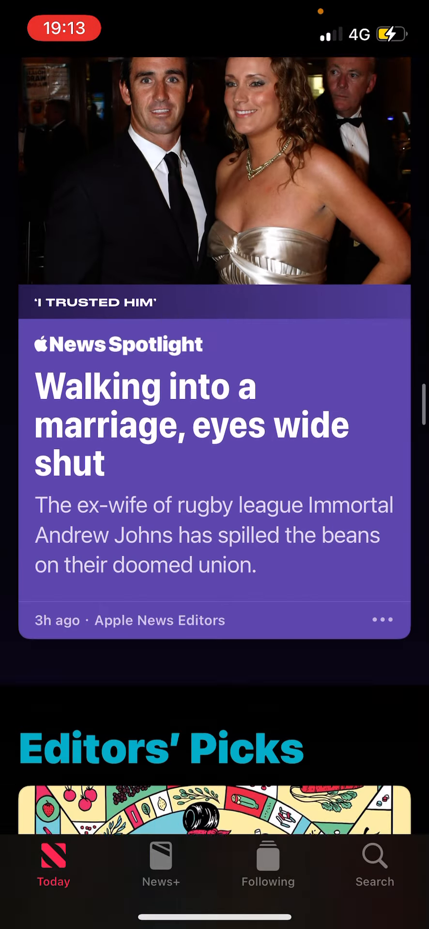
{"action": "scroll", "scroll_direction": "down", "scroll_amount": 3}
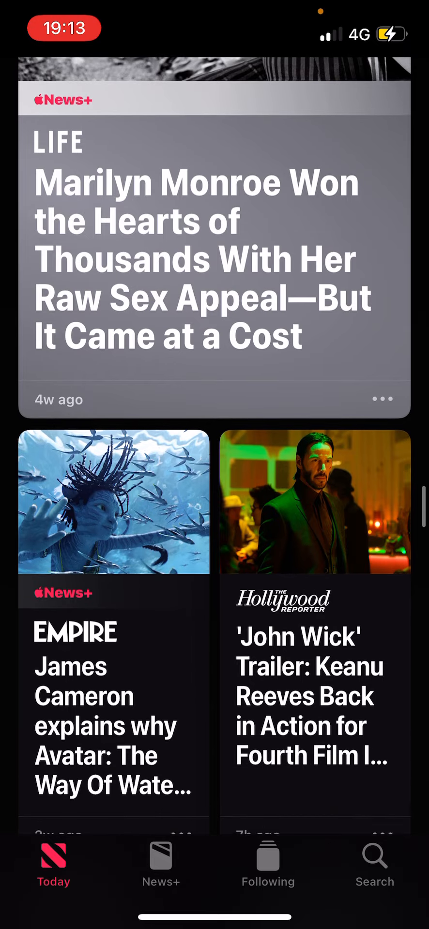
{"action": "left_click", "coordinate": [267, 865]}
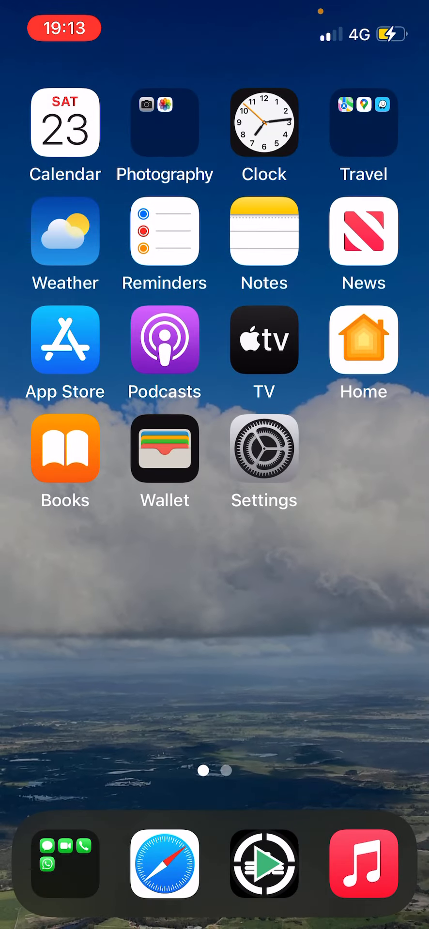
- Open the App Store and scroll through its page
{"action": "left_click", "coordinate": [64, 338]}
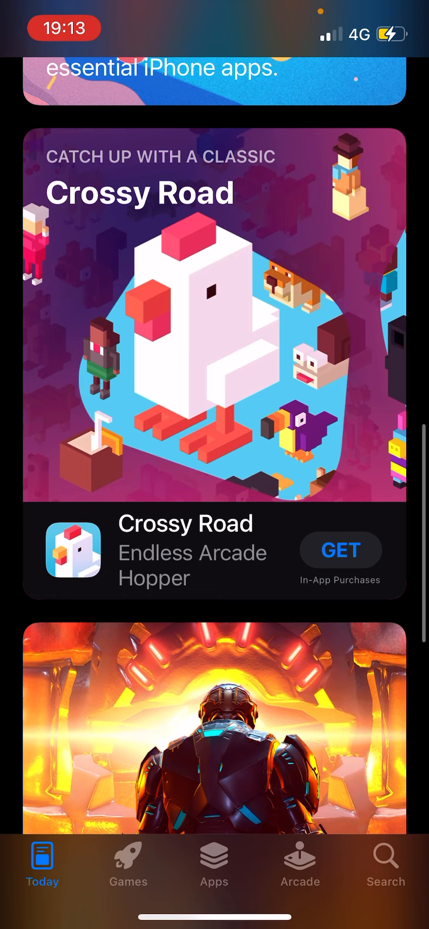
{"action": "scroll", "scroll_direction": "down", "scroll_amount": 3}
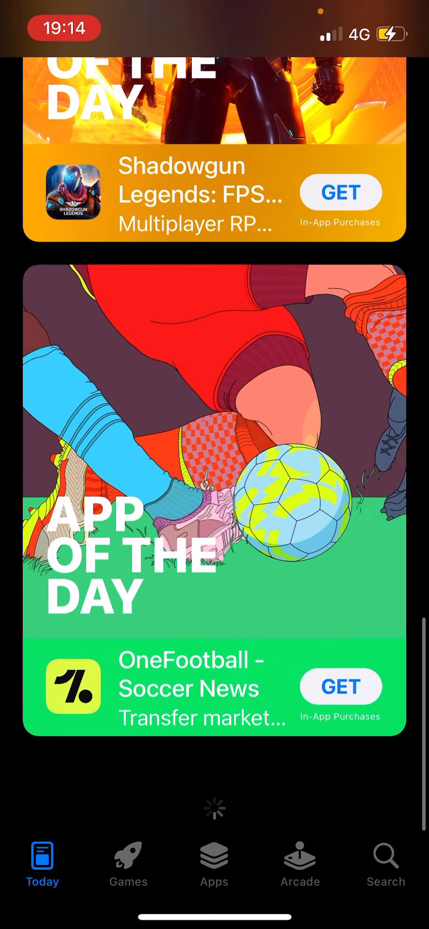
{"action": "scroll", "scroll_direction": "up", "scroll_amount": 3}
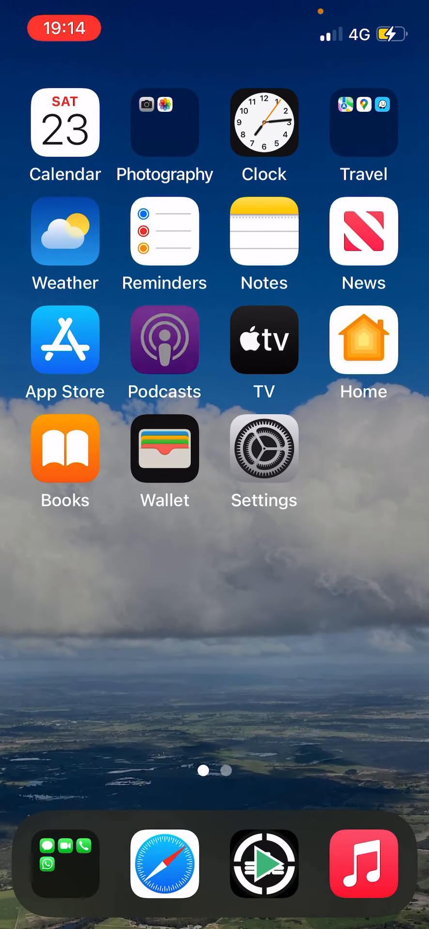
- In Podcasts, decline restoring downloads and play a Holderness Family episode louder
{"action": "left_click", "coordinate": [164, 338]}
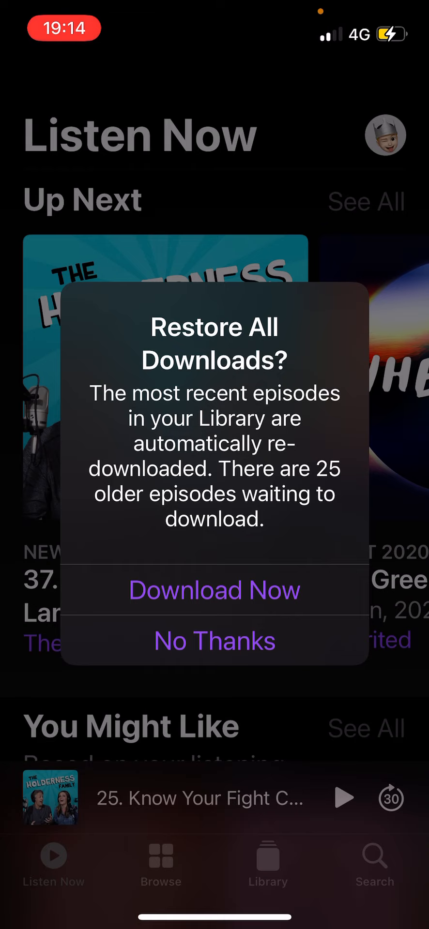
{"action": "left_click", "coordinate": [214, 640]}
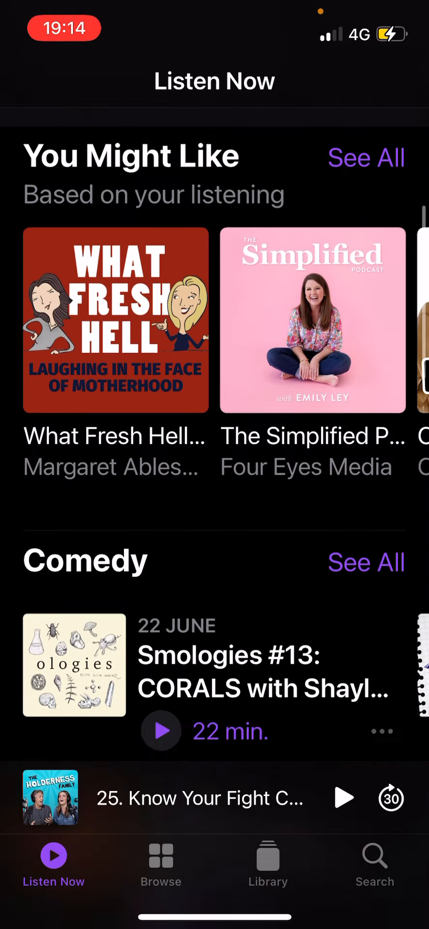
{"action": "scroll", "scroll_direction": "down", "scroll_amount": 3}
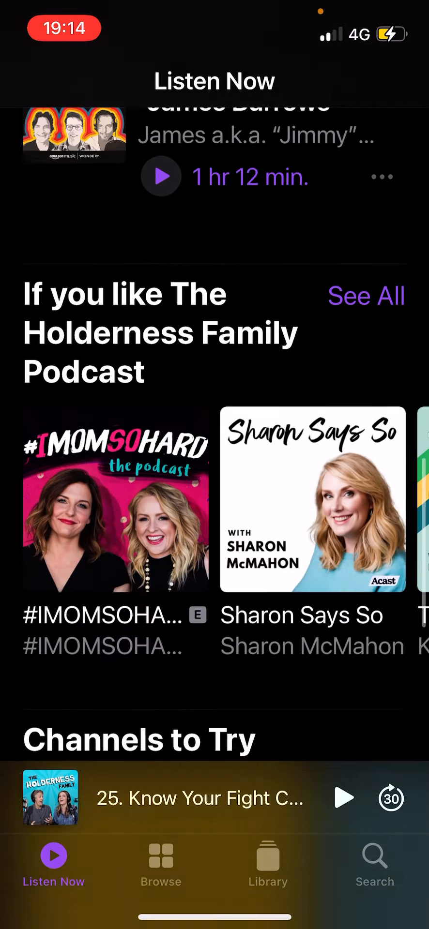
{"action": "scroll", "scroll_direction": "down", "scroll_amount": 3}
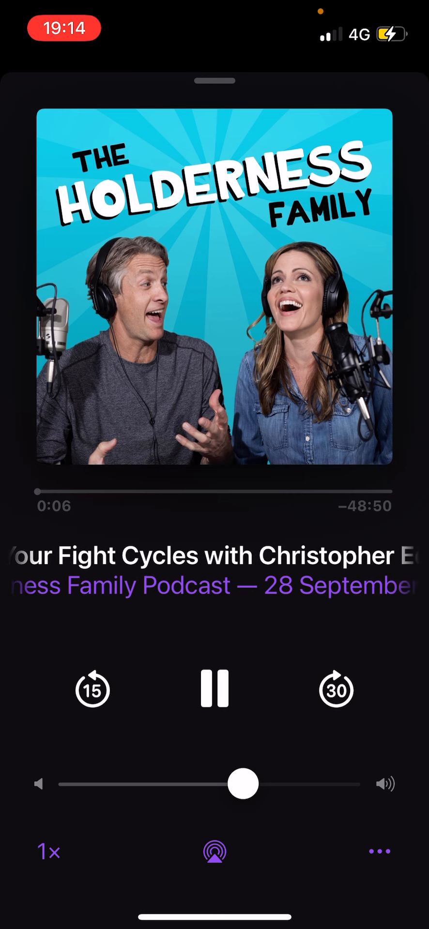
{"action": "left_click_drag", "start_coordinate": [243, 784], "coordinate": [346, 784]}
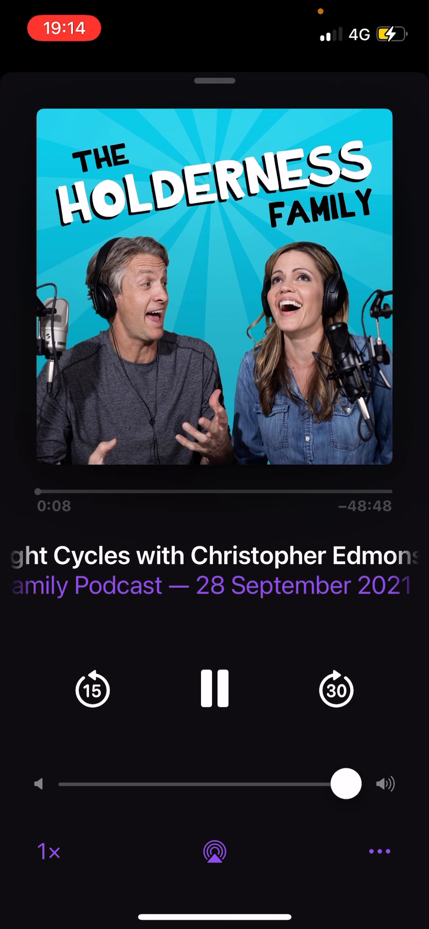
{"action": "left_click", "coordinate": [215, 688]}
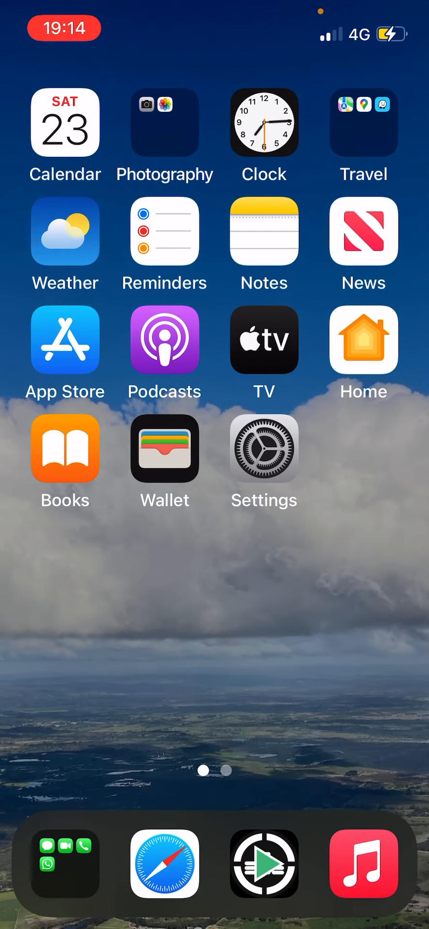
- Browse Apple TV+ Originals in the TV app and begin searching for 'Glee'
{"action": "left_click", "coordinate": [264, 339]}
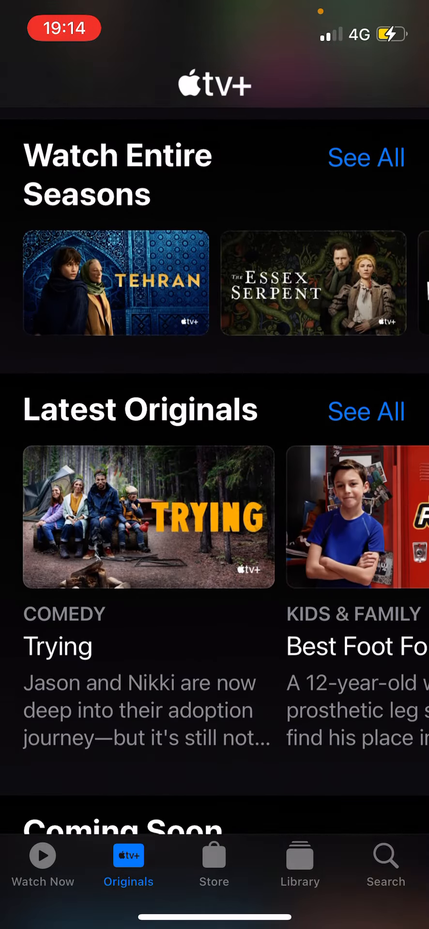
{"action": "scroll", "scroll_direction": "up", "scroll_amount": 3}
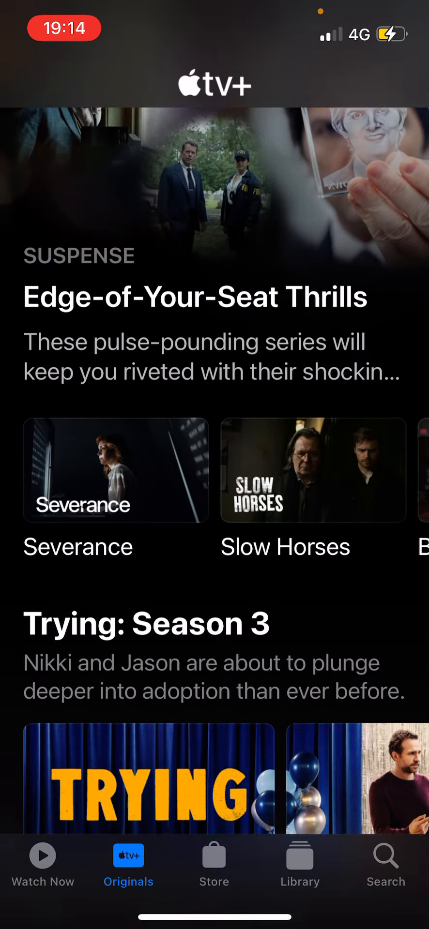
{"action": "left_click", "coordinate": [384, 866]}
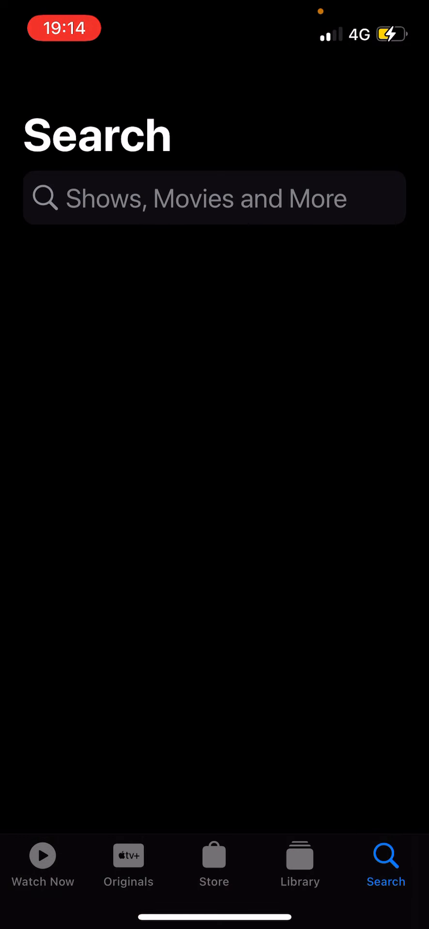
{"action": "type", "text": "G"}
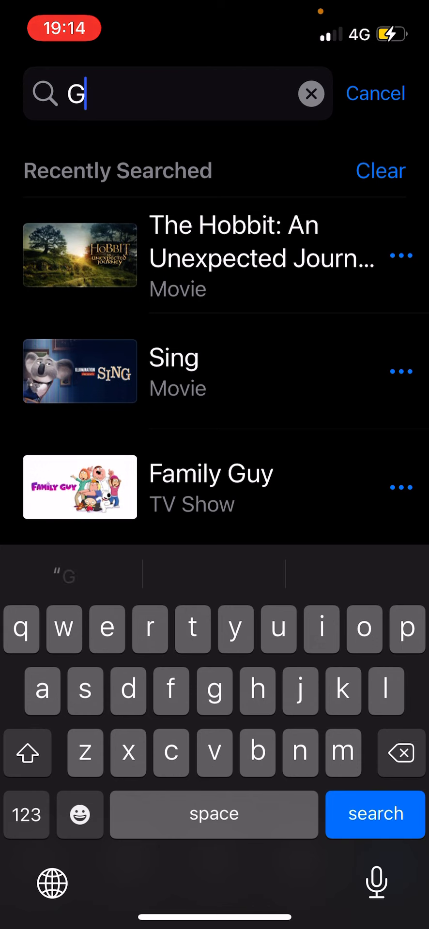
{"action": "type", "text": "lee"}
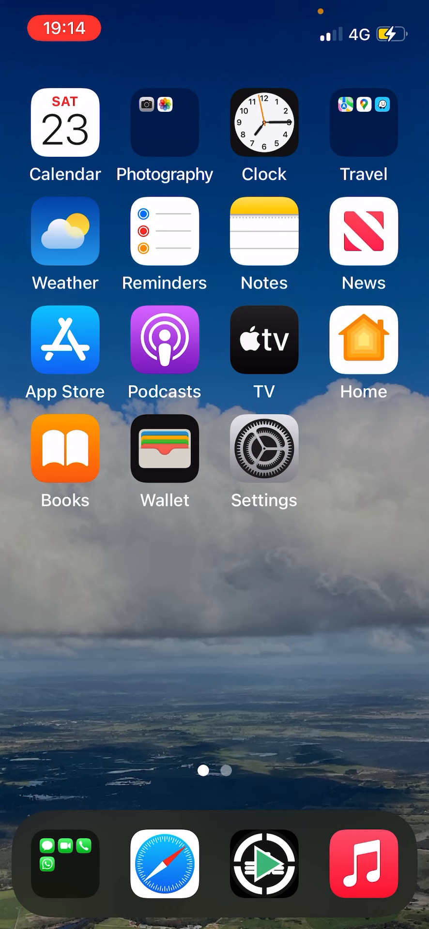
- Browse Home's Discover page and view the Kids Room with its paused HomePod
{"action": "left_click", "coordinate": [363, 339]}
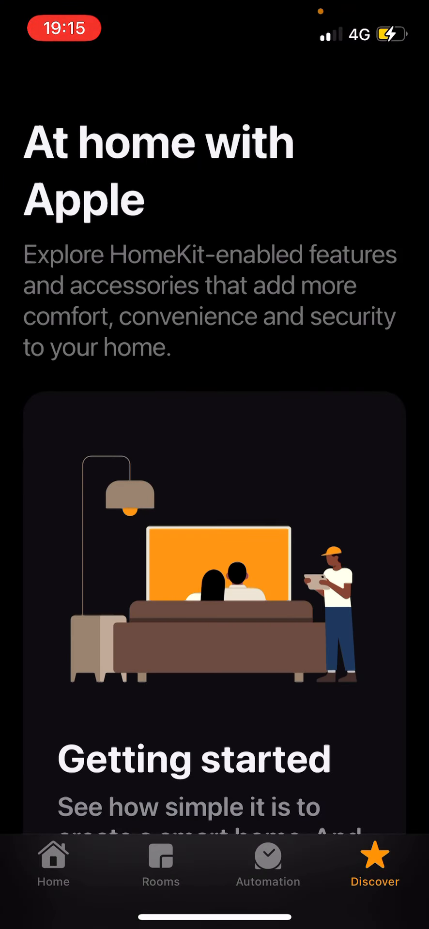
{"action": "scroll", "scroll_direction": "down", "scroll_amount": 3}
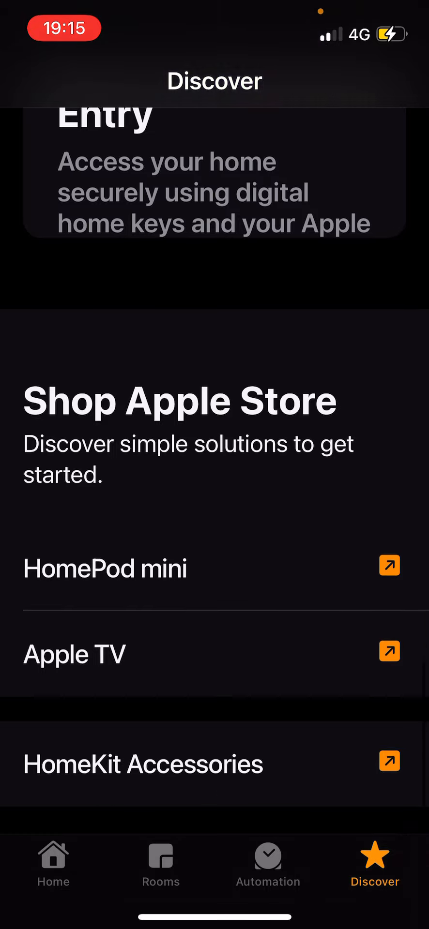
{"action": "left_click", "coordinate": [160, 865]}
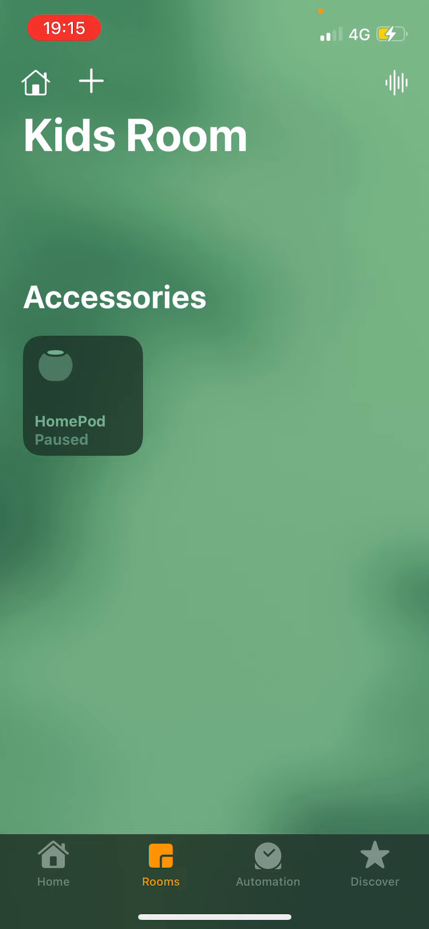
{"action": "left_click", "coordinate": [53, 862]}
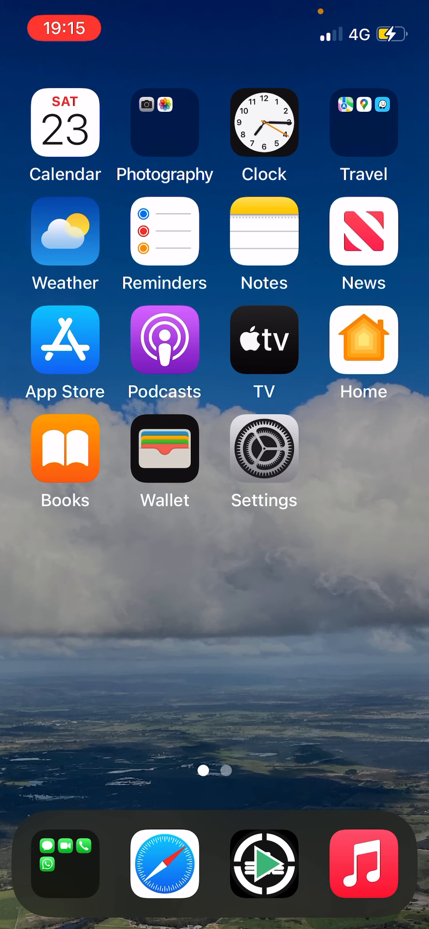
- Scroll Reading Now in Books, then read Healthy-Brain-Test-Report from the Library
{"action": "left_click", "coordinate": [363, 340]}
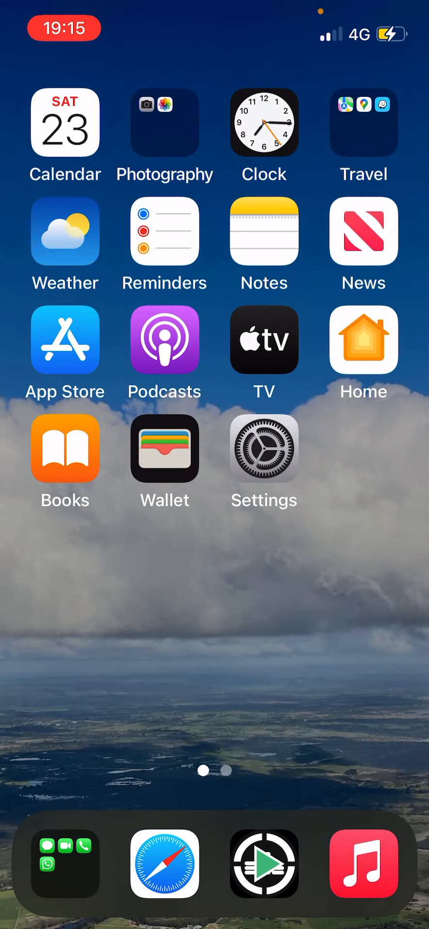
{"action": "left_click", "coordinate": [64, 448]}
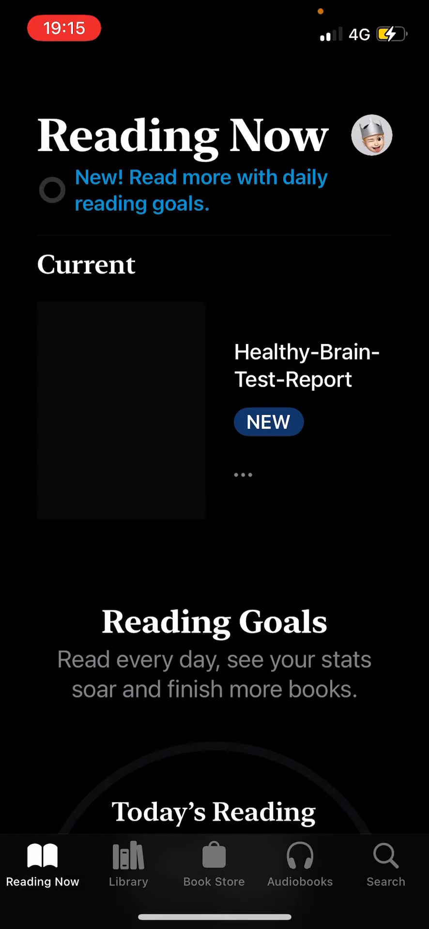
{"action": "scroll", "scroll_direction": "down", "scroll_amount": 3}
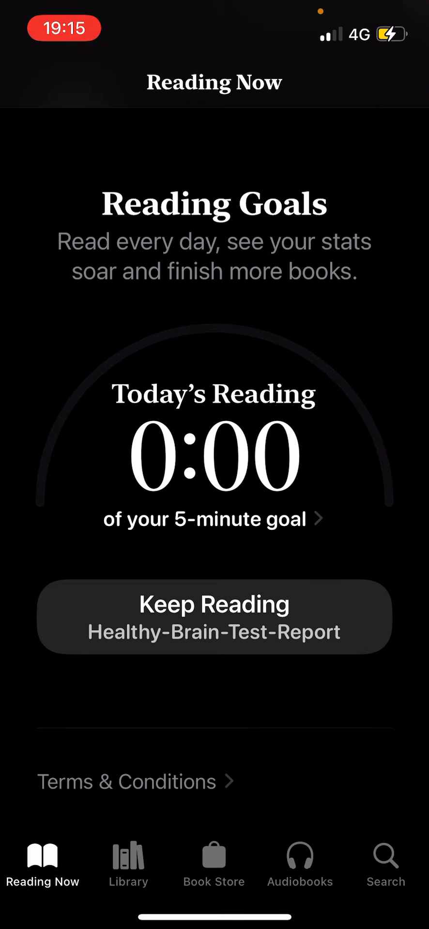
{"action": "left_click", "coordinate": [128, 865]}
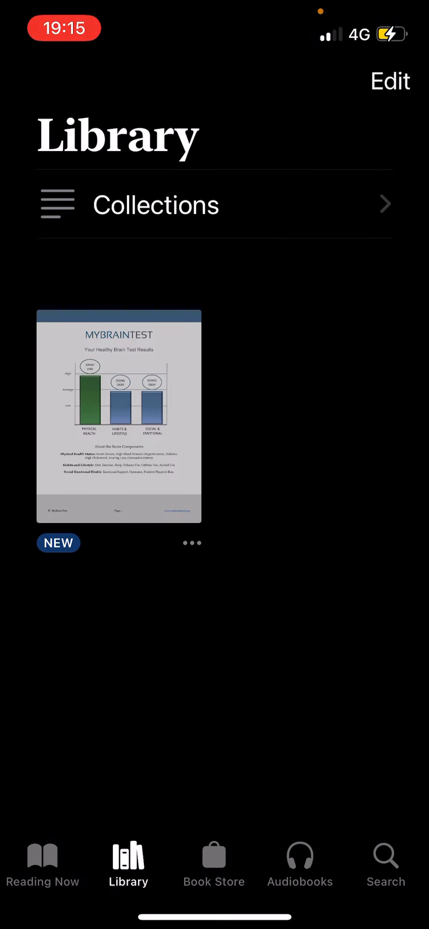
{"action": "left_click", "coordinate": [118, 417]}
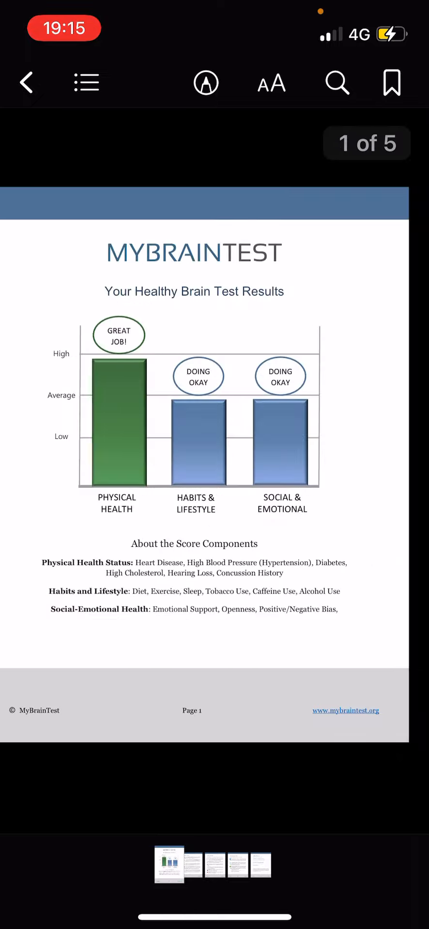
{"action": "left_click", "coordinate": [26, 82]}
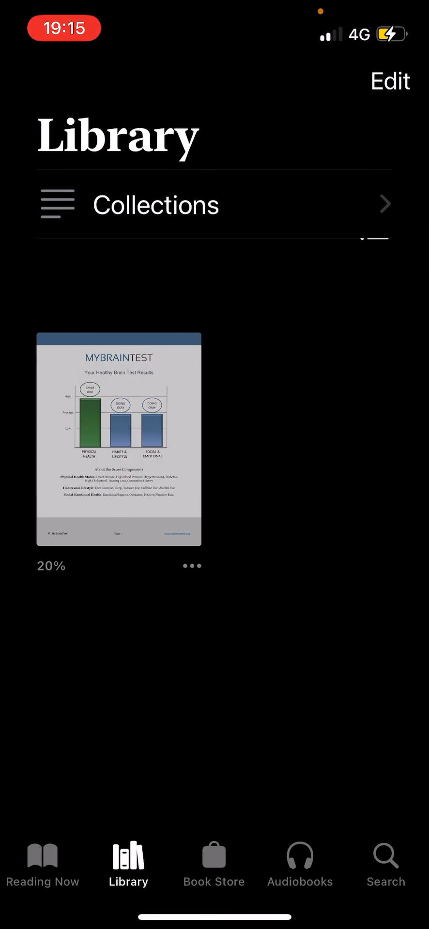
- Search the Books store for 'airy', then clear and cancel the search
{"action": "left_click", "coordinate": [384, 865]}
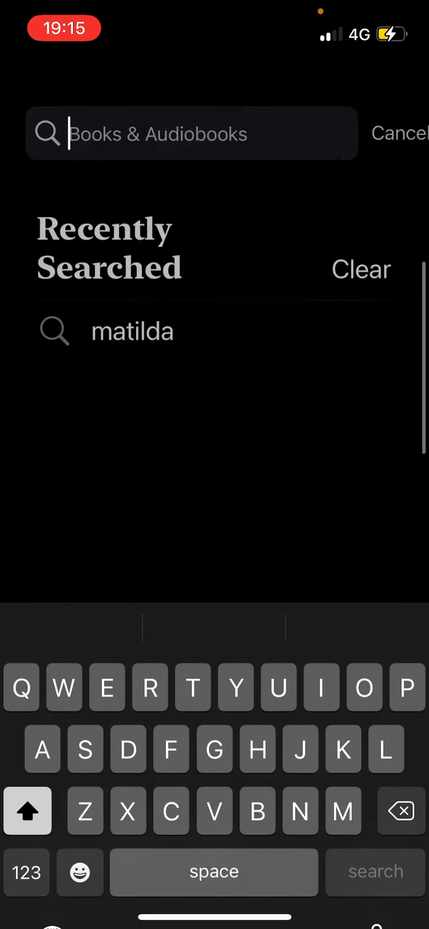
{"action": "type", "text": "a"}
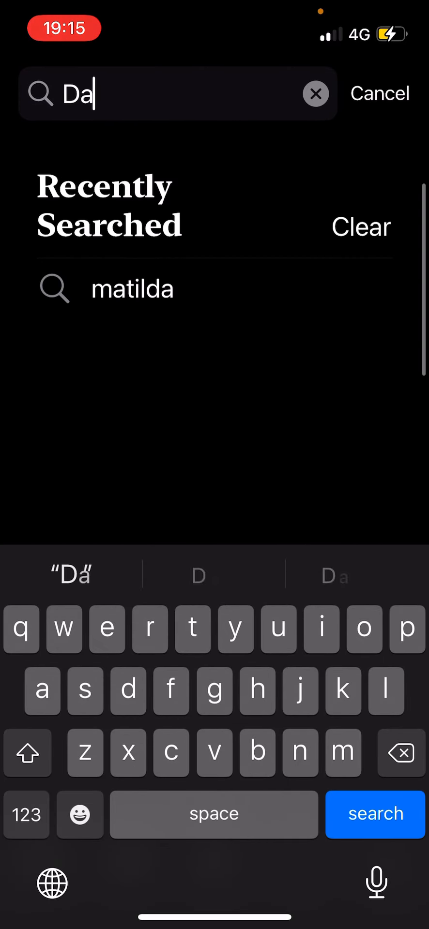
{"action": "type", "text": "iry"}
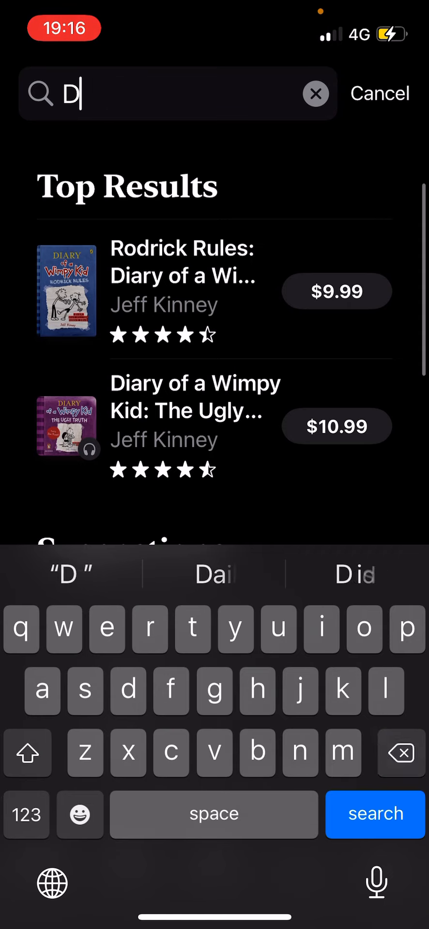
{"action": "left_click", "coordinate": [316, 93]}
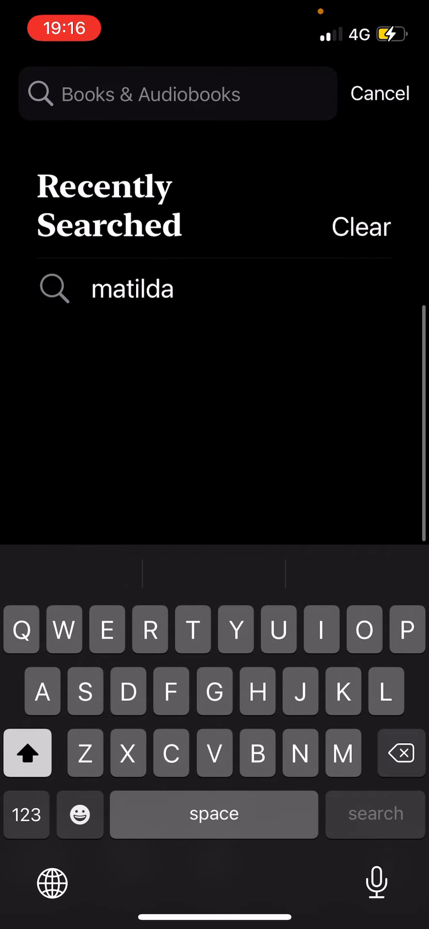
{"action": "left_click", "coordinate": [379, 93]}
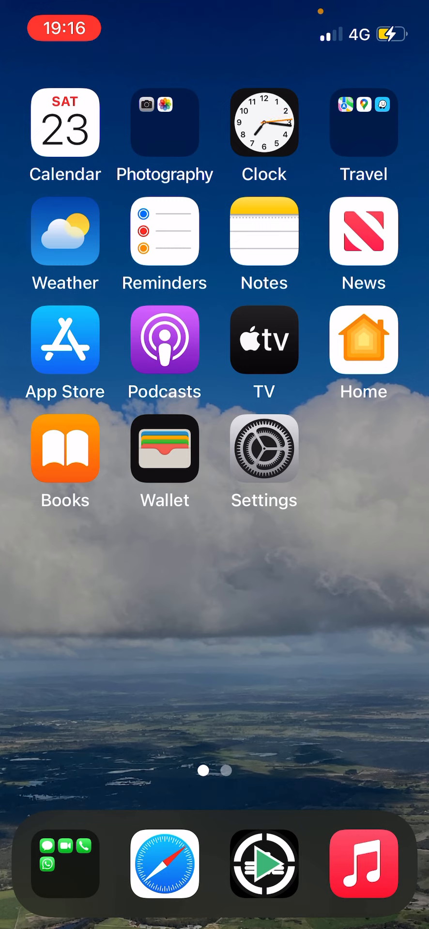
- Open Settings and scroll its main list down to the app sections
{"action": "left_click", "coordinate": [164, 449]}
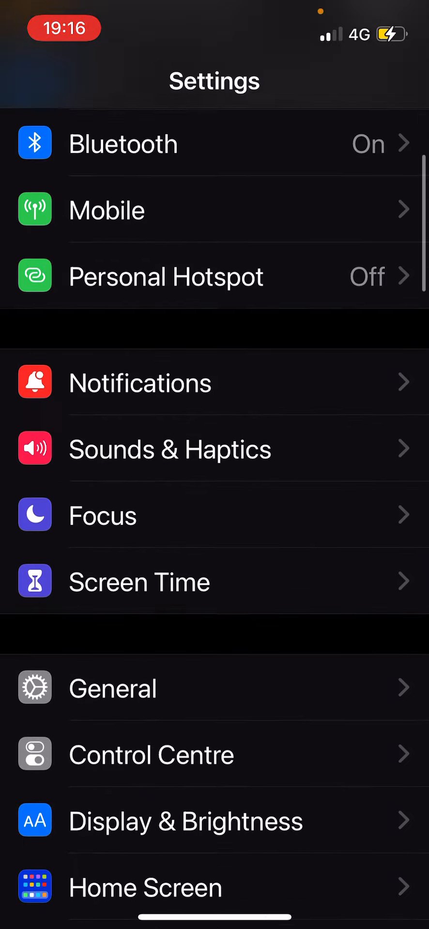
{"action": "scroll", "scroll_direction": "down", "scroll_amount": 3}
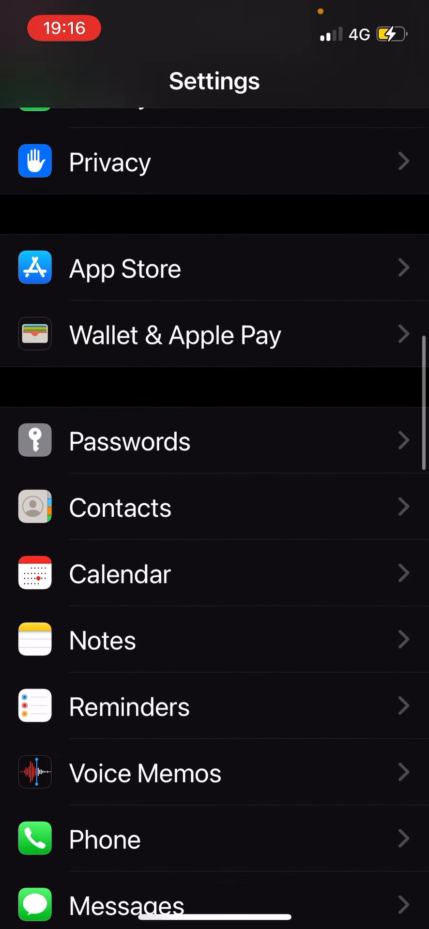
{"action": "scroll", "scroll_direction": "down", "scroll_amount": 3}
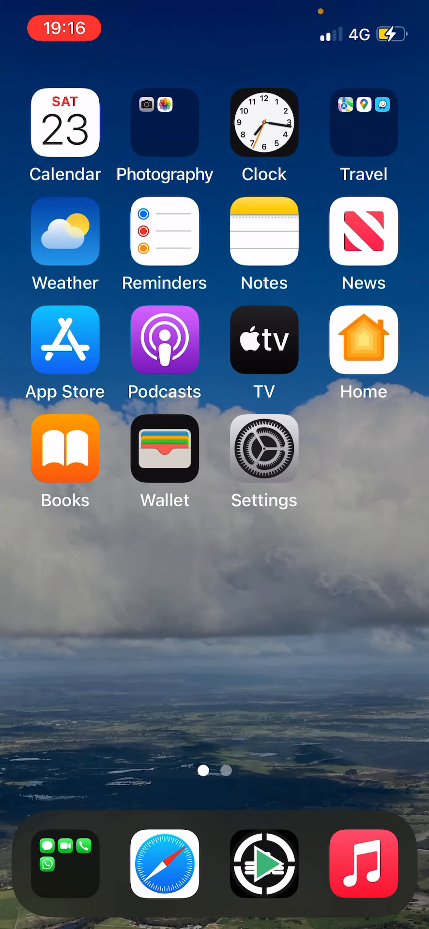
- Swipe to the second home screen page and open the Utilities folder
{"action": "scroll", "scroll_direction": "left", "scroll_amount": 3}
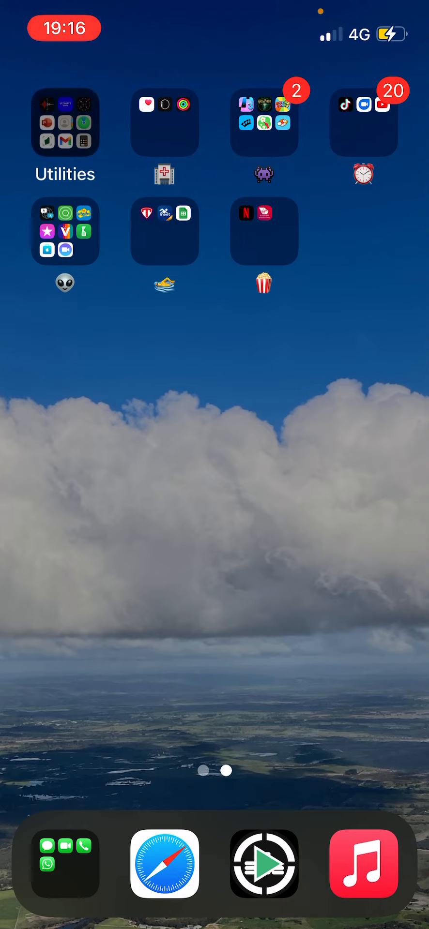
{"action": "left_click", "coordinate": [64, 123]}
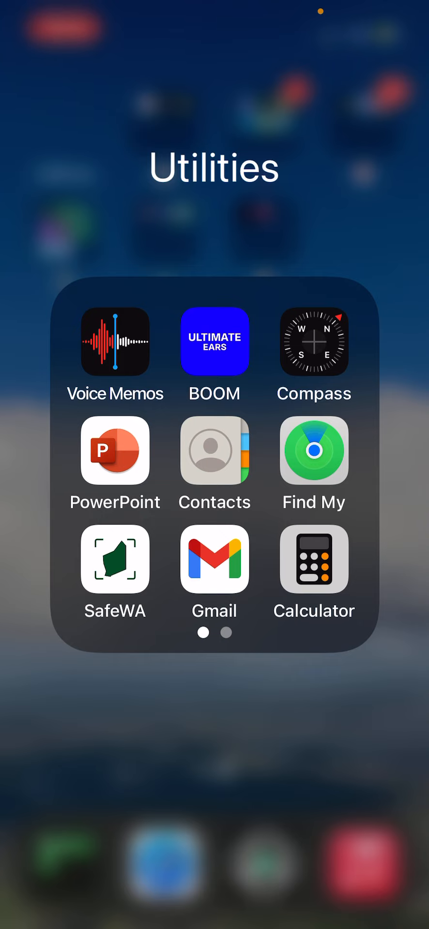
{"action": "left_click", "coordinate": [114, 341]}
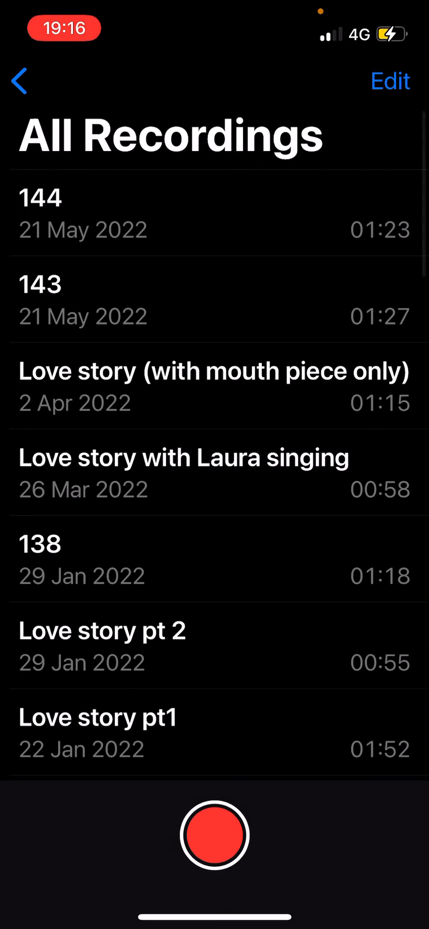
{"action": "scroll", "scroll_direction": "down", "scroll_amount": 3}
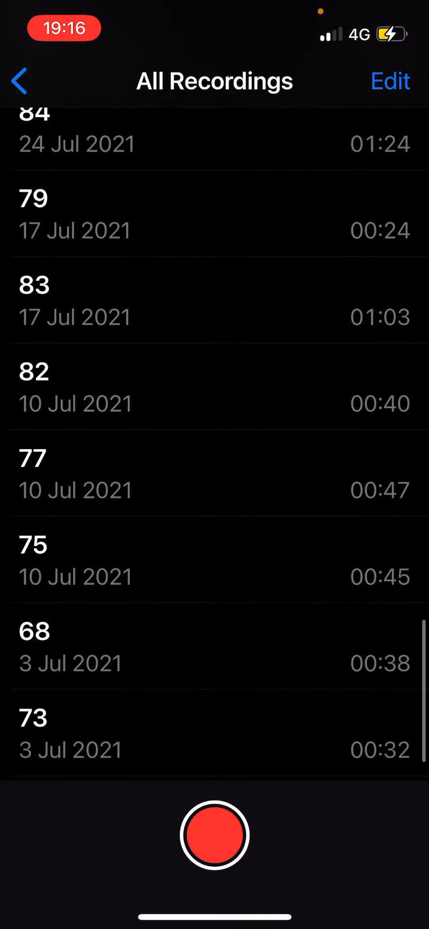
{"action": "scroll", "scroll_direction": "down", "scroll_amount": 3}
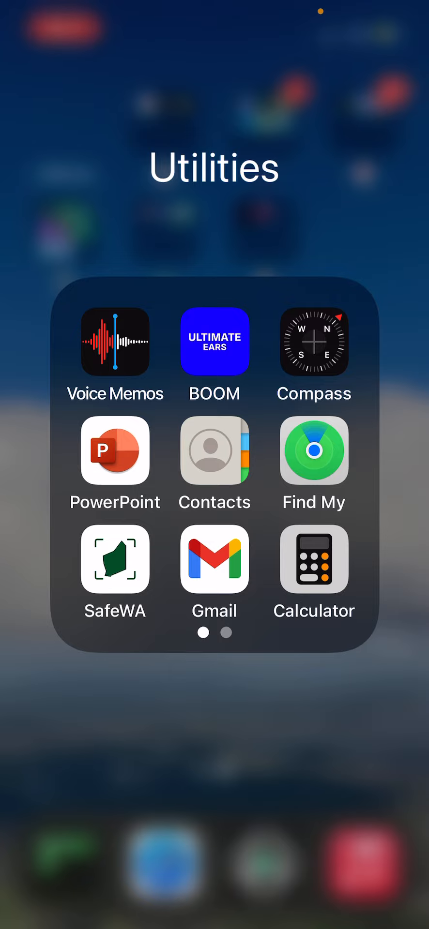
{"action": "left_click", "coordinate": [313, 342]}
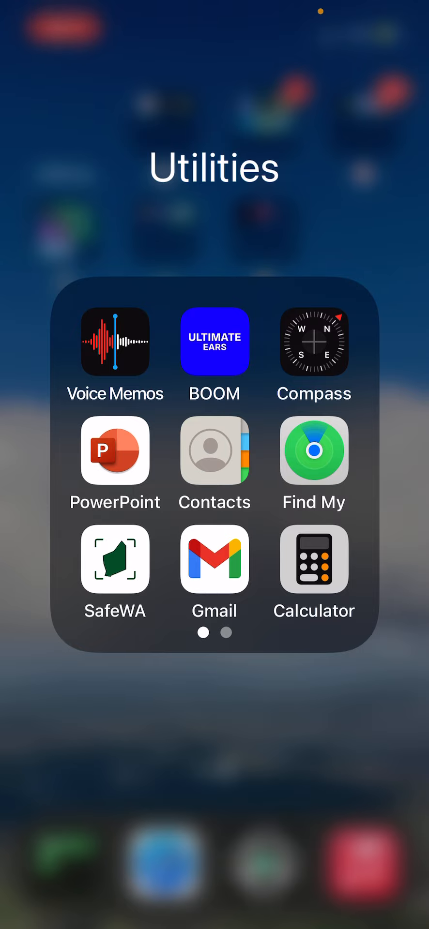
{"action": "left_click", "coordinate": [115, 450]}
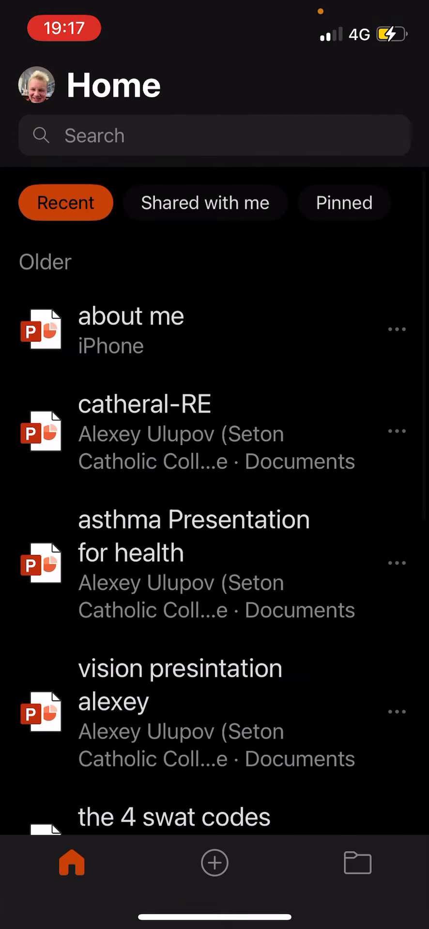
{"action": "scroll", "scroll_direction": "down", "scroll_amount": 3}
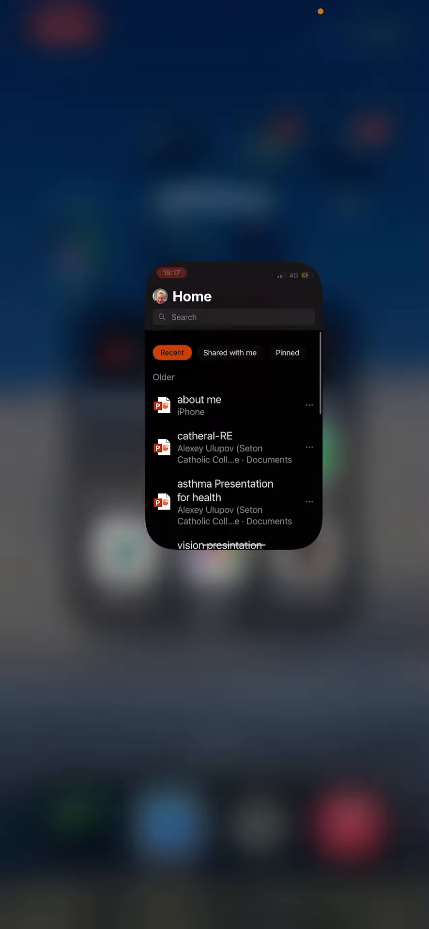
{"action": "key", "text": "home"}
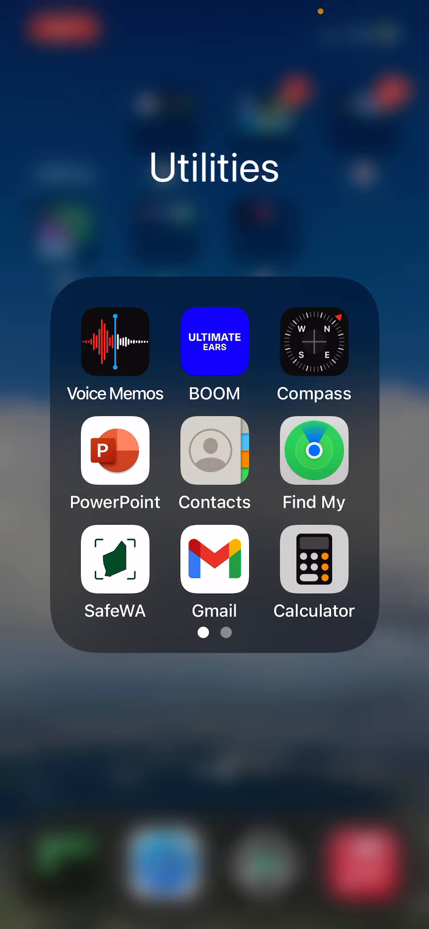
{"action": "left_click", "coordinate": [214, 464]}
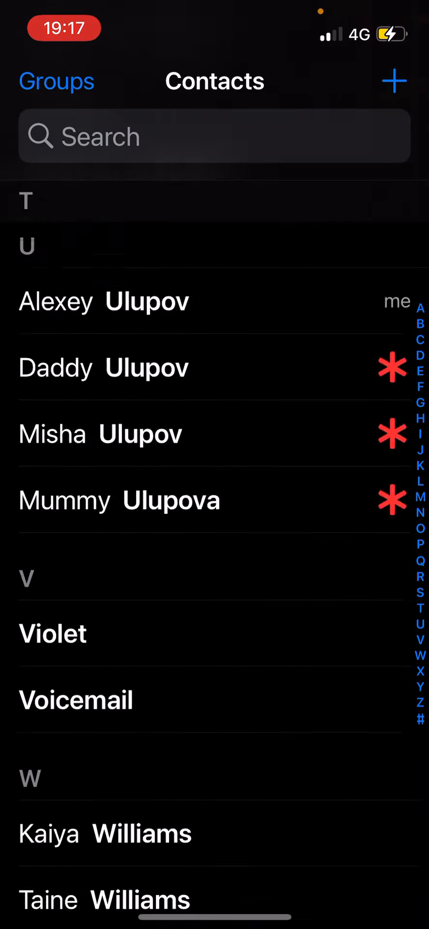
{"action": "scroll", "scroll_direction": "up", "scroll_amount": 3}
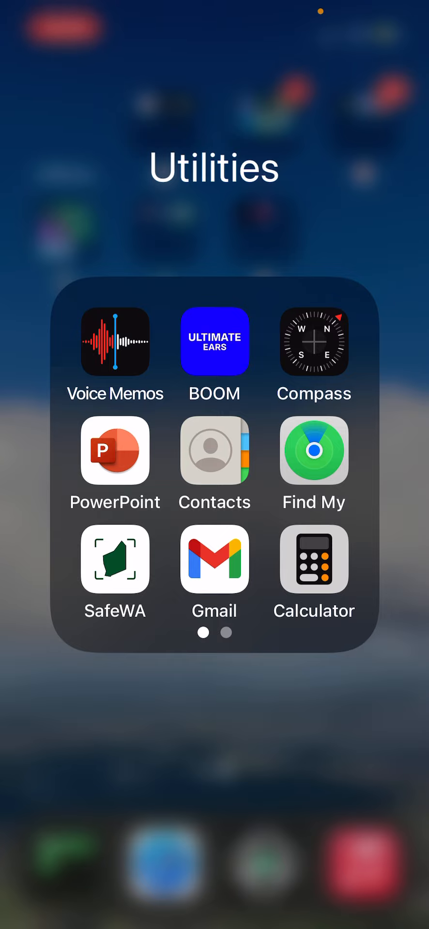
{"action": "left_click", "coordinate": [115, 559]}
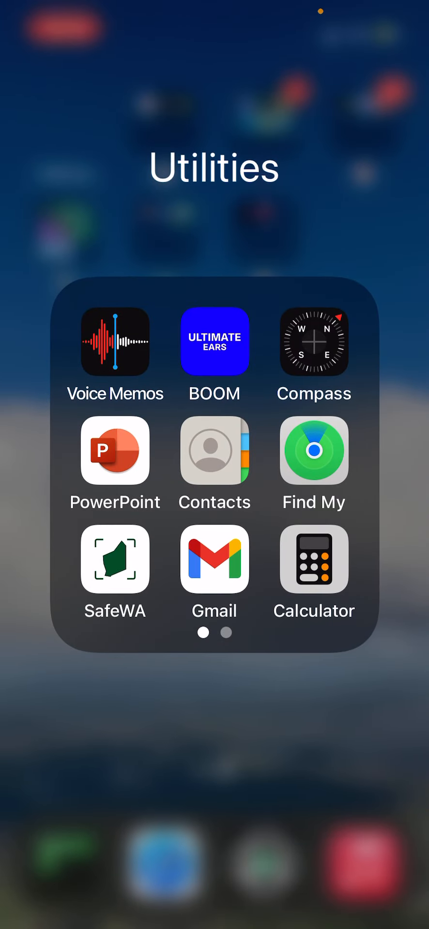
{"action": "left_click", "coordinate": [313, 561]}
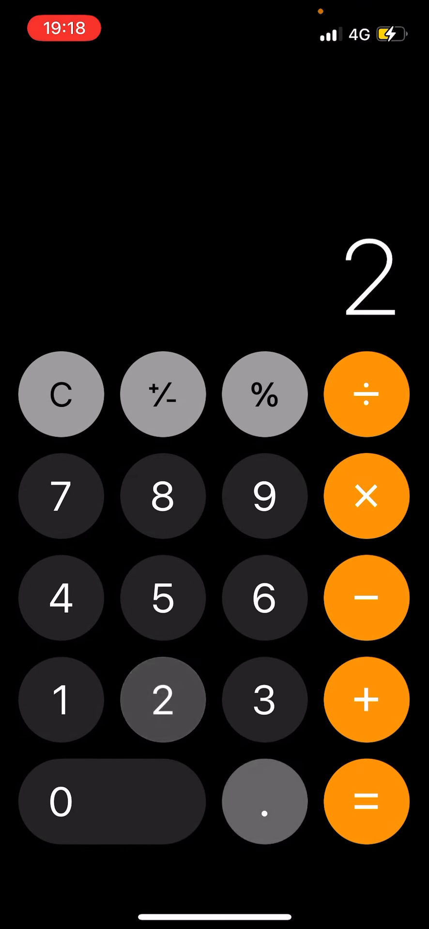
{"action": "left_click", "coordinate": [265, 802]}
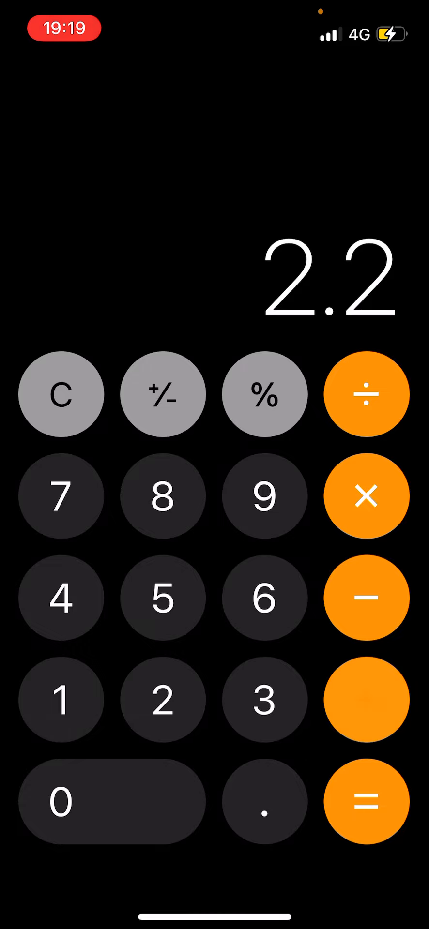
{"action": "left_click", "coordinate": [365, 802]}
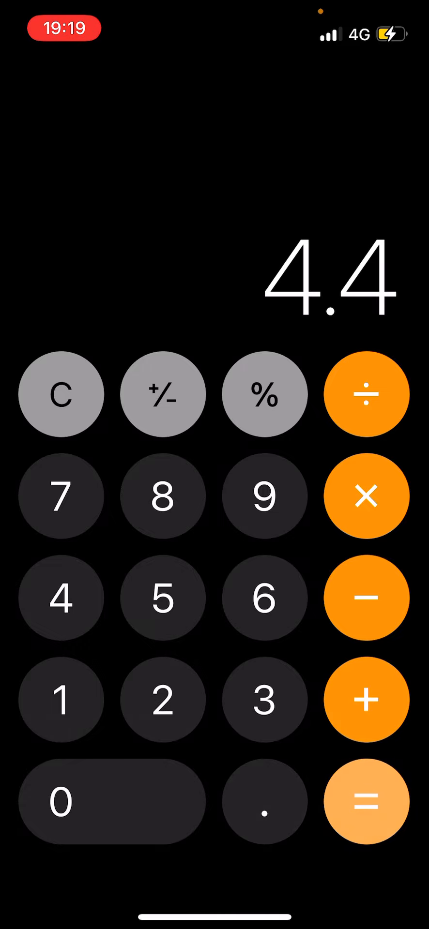
{"action": "key", "text": "home"}
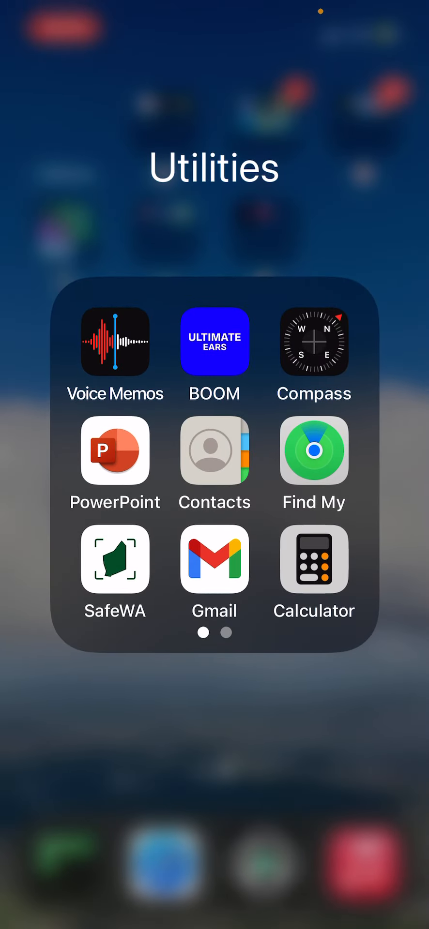
- Open Shortcuts and Files from the folder's second page, then the Health folder
{"action": "scroll", "scroll_direction": "left", "scroll_amount": 3}
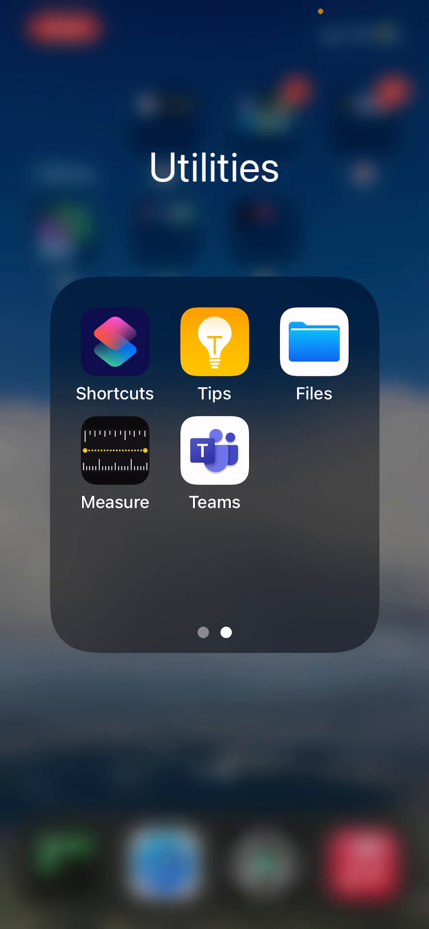
{"action": "left_click", "coordinate": [115, 342]}
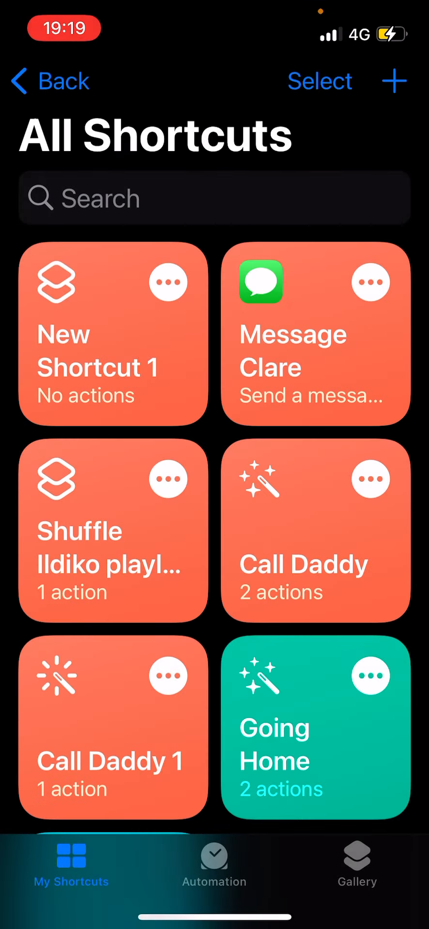
{"action": "scroll", "scroll_direction": "down", "scroll_amount": 3}
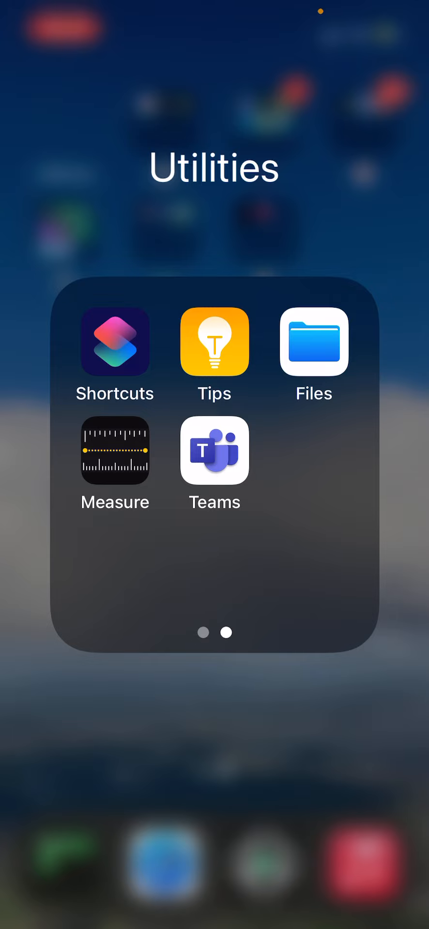
{"action": "left_click", "coordinate": [313, 357]}
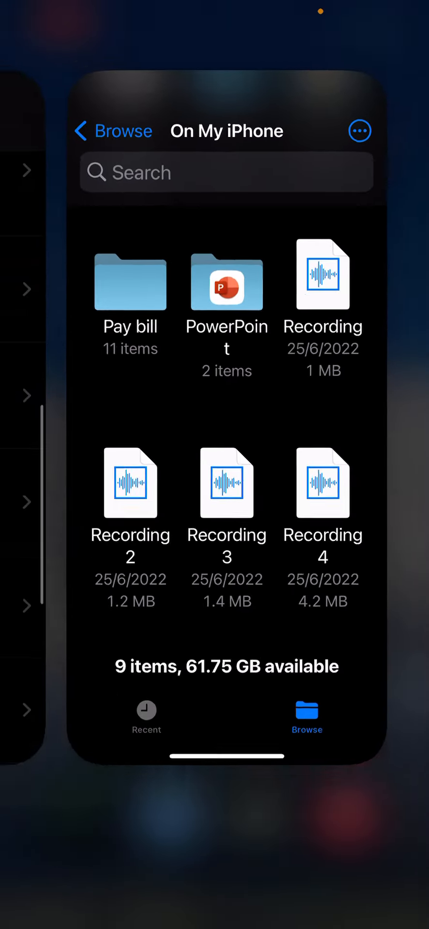
{"action": "key", "text": "home"}
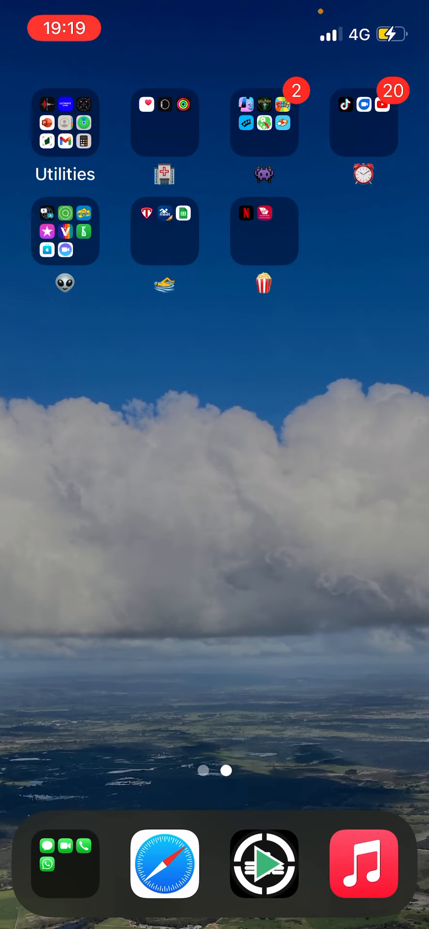
{"action": "left_click", "coordinate": [165, 123]}
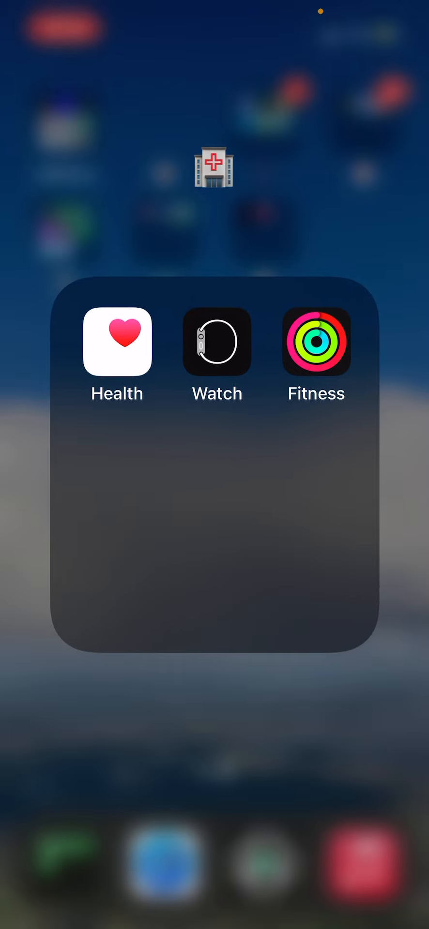
- Browse Health's Summary and raise Watch's Siri voice volume to maximum
{"action": "left_click", "coordinate": [117, 342]}
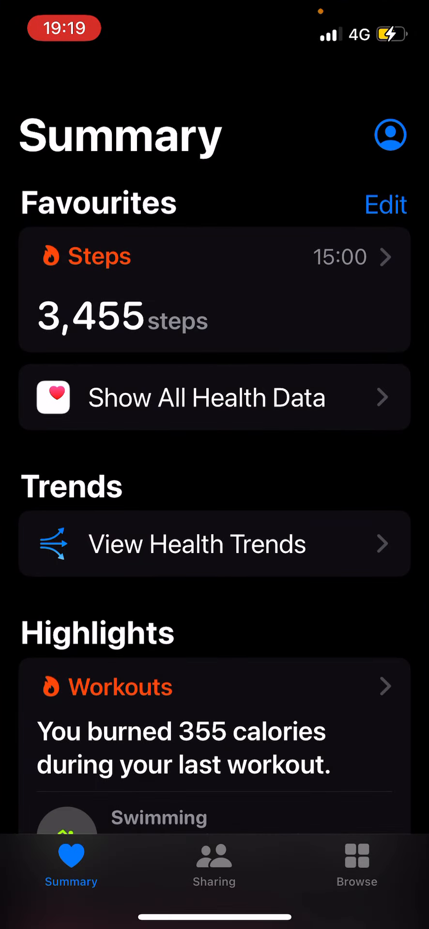
{"action": "scroll", "scroll_direction": "down", "scroll_amount": 3}
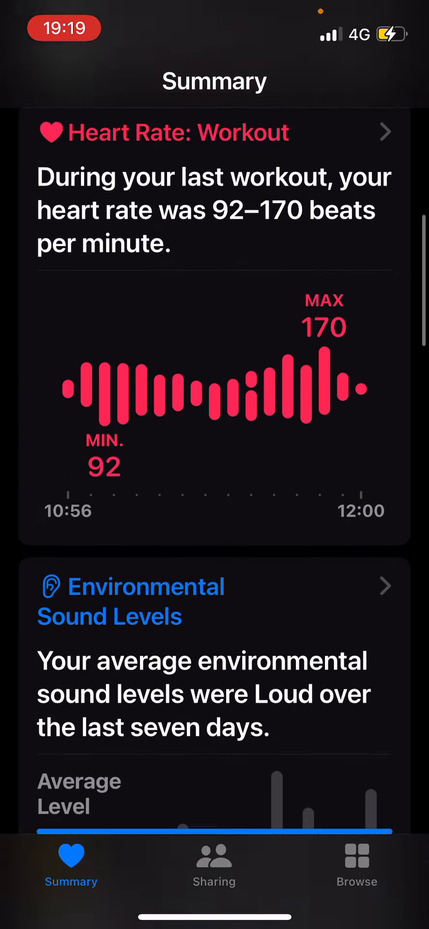
{"action": "scroll", "scroll_direction": "down", "scroll_amount": 3}
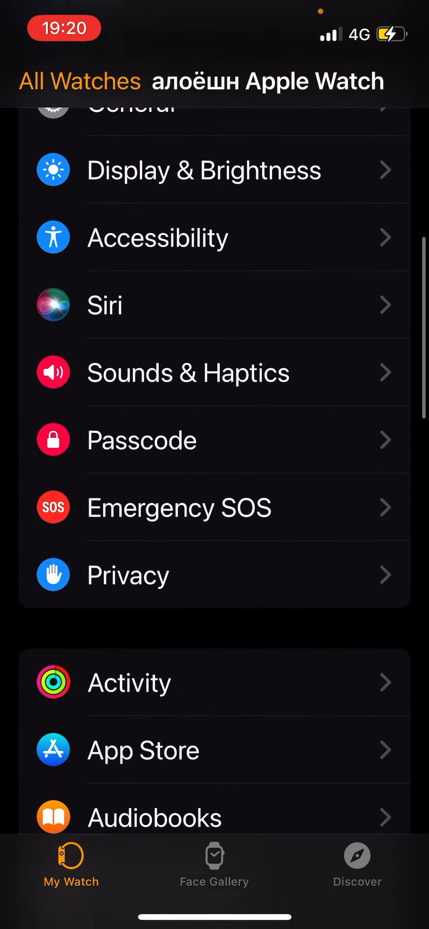
{"action": "scroll", "scroll_direction": "down", "scroll_amount": 3}
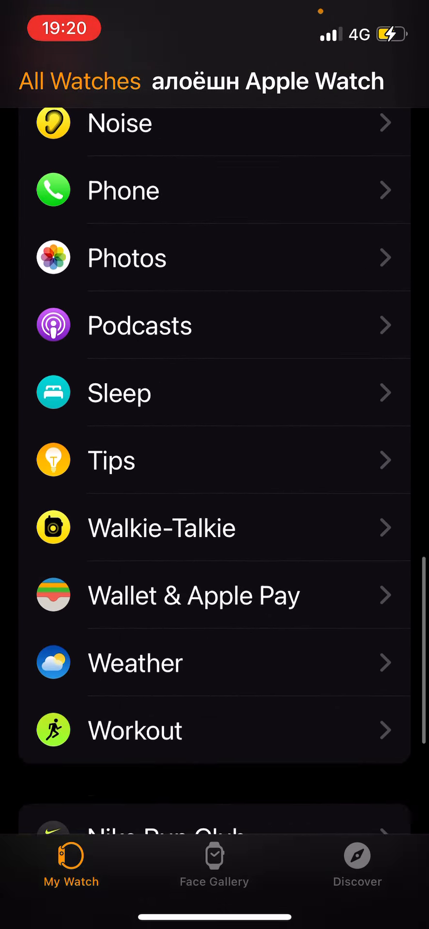
{"action": "scroll", "scroll_direction": "up", "scroll_amount": 3}
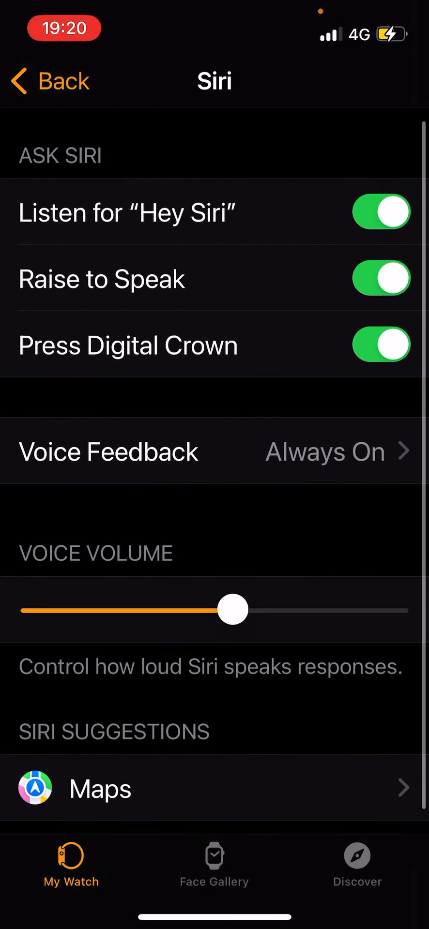
{"action": "left_click_drag", "start_coordinate": [233, 627], "coordinate": [384, 627]}
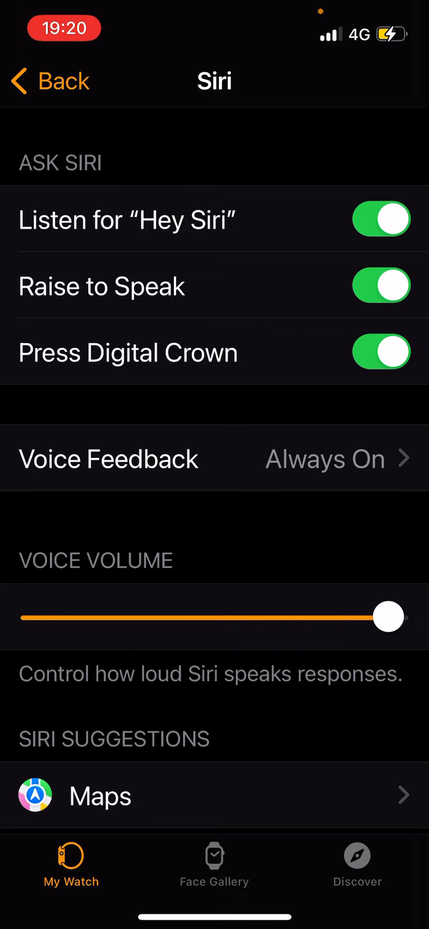
{"action": "left_click_drag", "start_coordinate": [382, 616], "coordinate": [152, 616]}
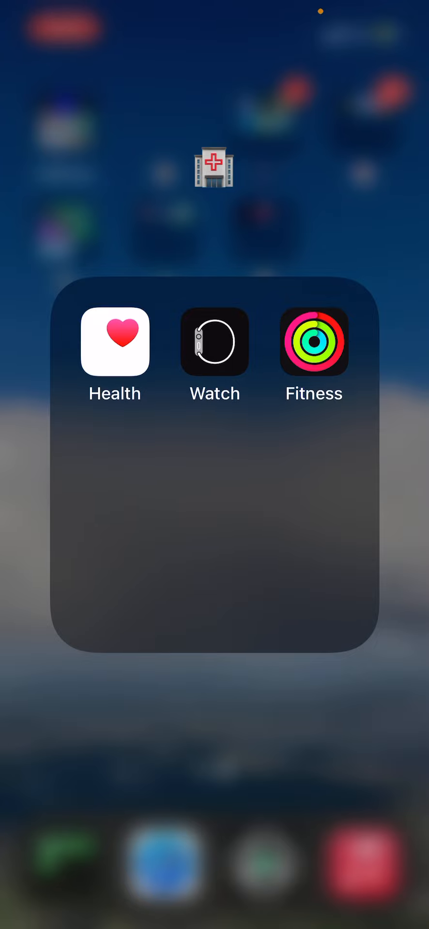
- Review the 23 Jul Fitness summary and the Pool Swim workout details
{"action": "left_click", "coordinate": [313, 343]}
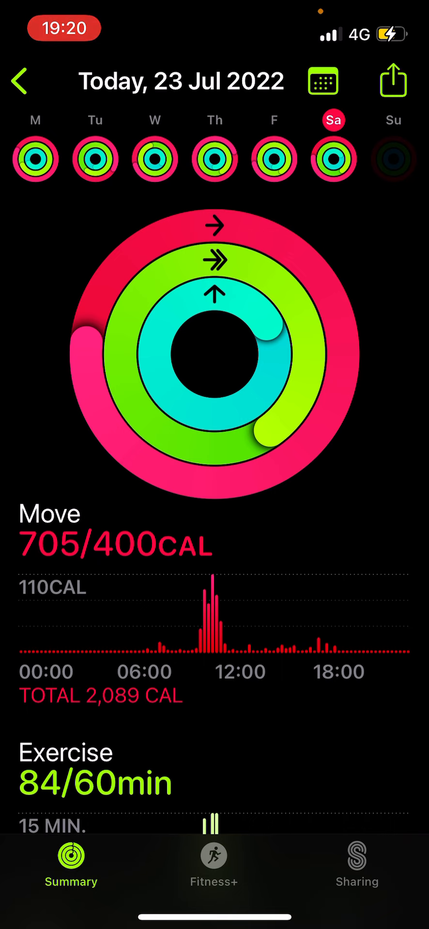
{"action": "scroll", "scroll_direction": "up", "scroll_amount": 3}
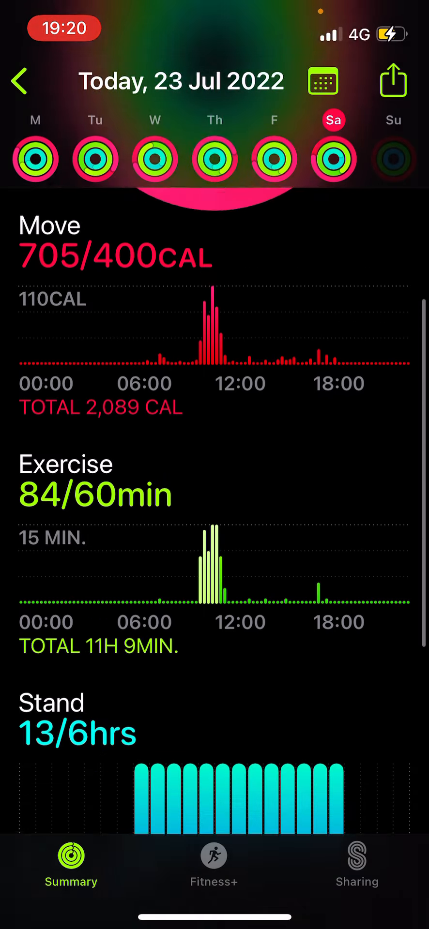
{"action": "scroll", "scroll_direction": "down", "scroll_amount": 3}
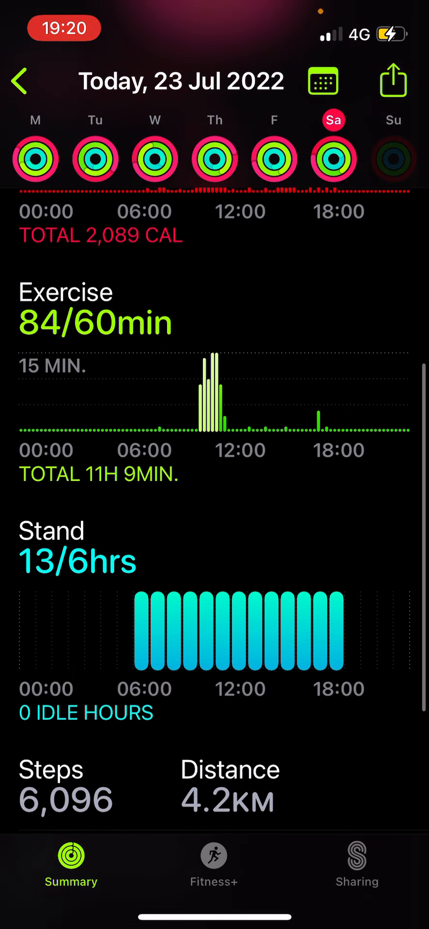
{"action": "scroll", "scroll_direction": "down", "scroll_amount": 3}
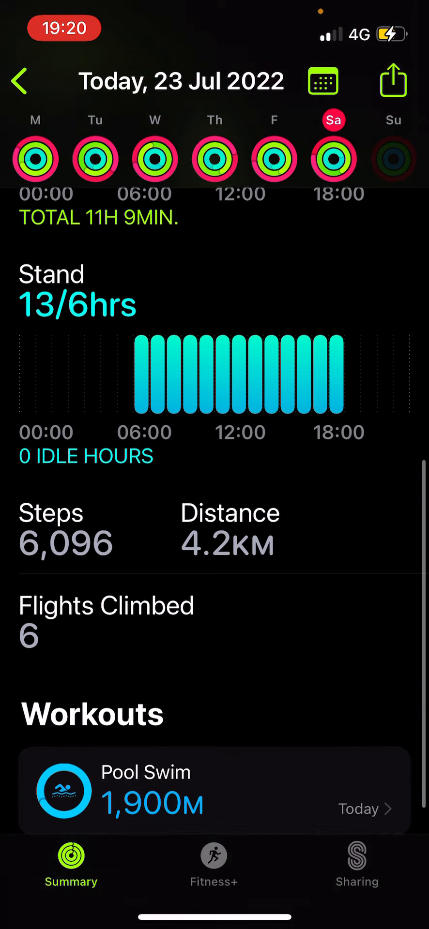
{"action": "left_click", "coordinate": [214, 792]}
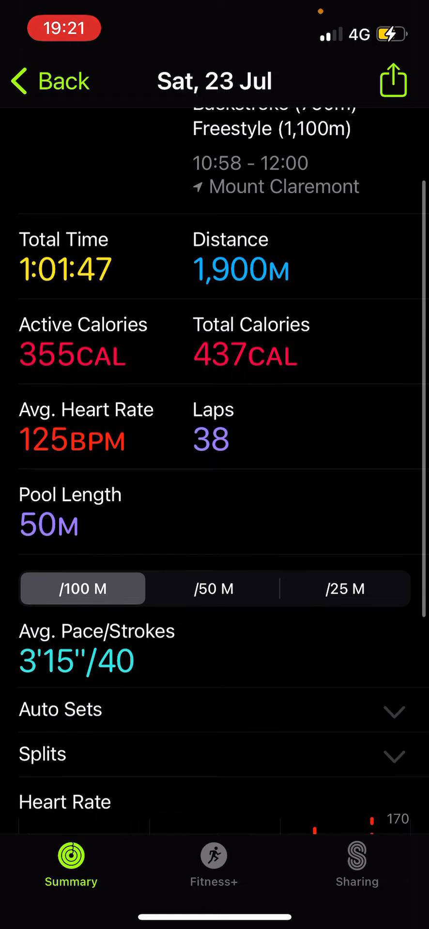
{"action": "scroll", "scroll_direction": "up", "scroll_amount": 3}
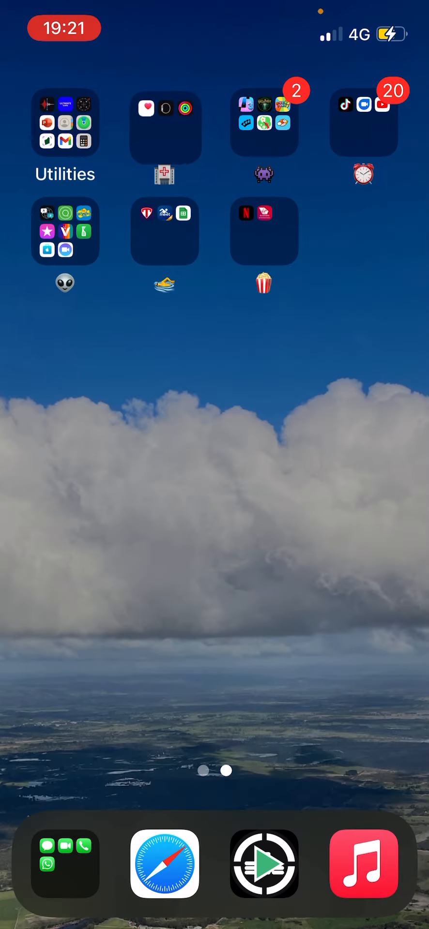
- Open Mucho Party from the games folder, view its players list, and return to the folder
{"action": "left_click", "coordinate": [264, 122]}
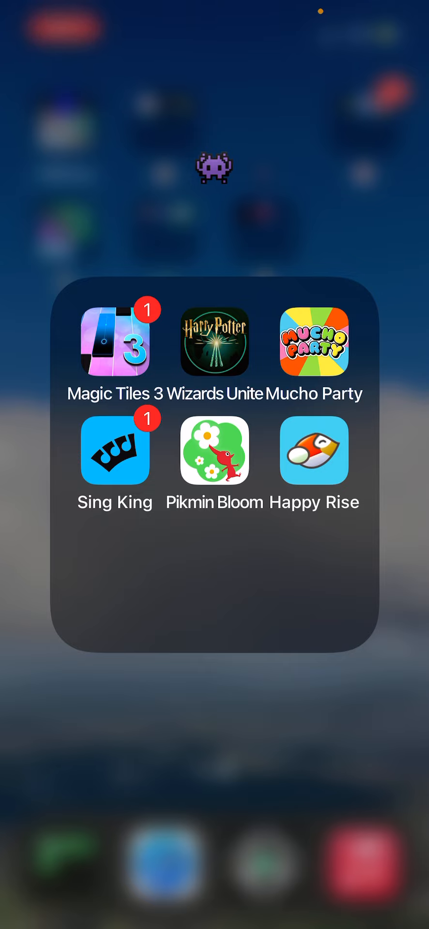
{"action": "left_click", "coordinate": [214, 341]}
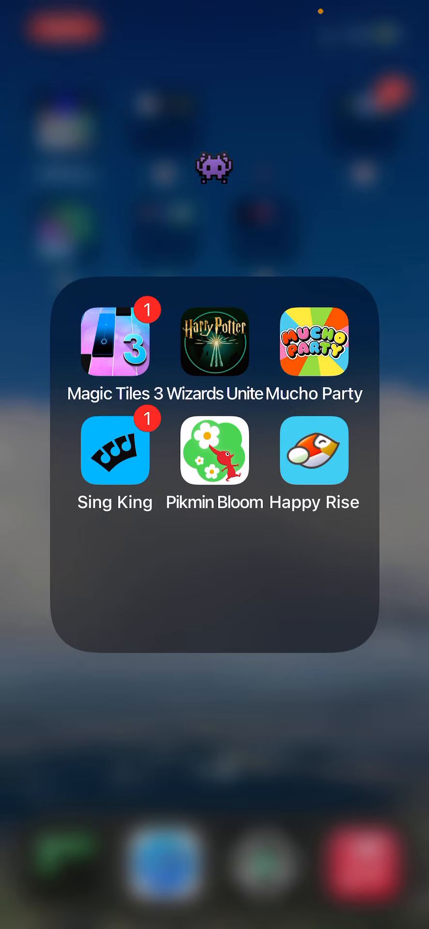
{"action": "left_click", "coordinate": [314, 340]}
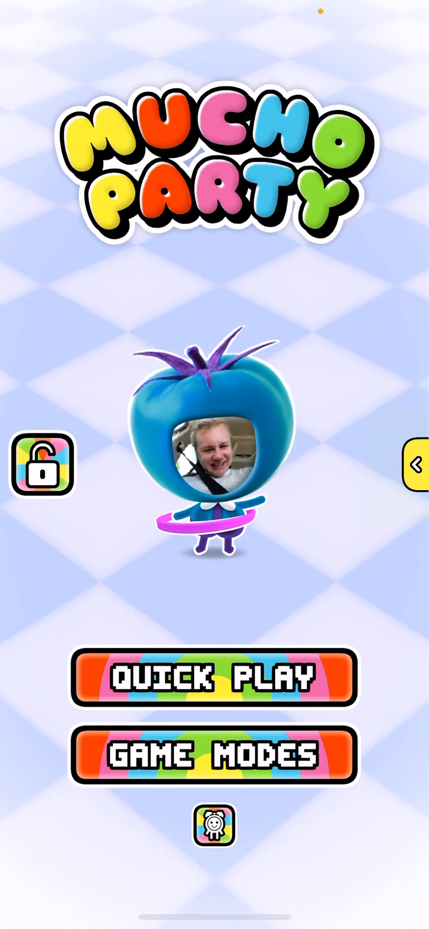
{"action": "left_click", "coordinate": [214, 678]}
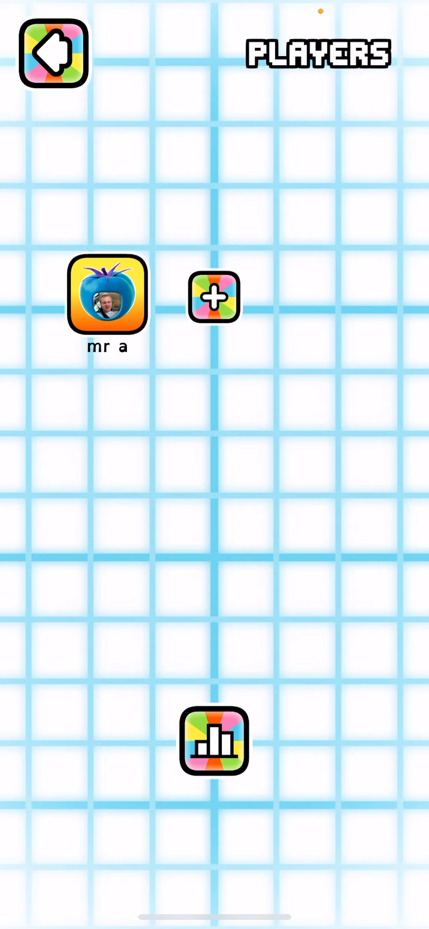
{"action": "left_click", "coordinate": [53, 52]}
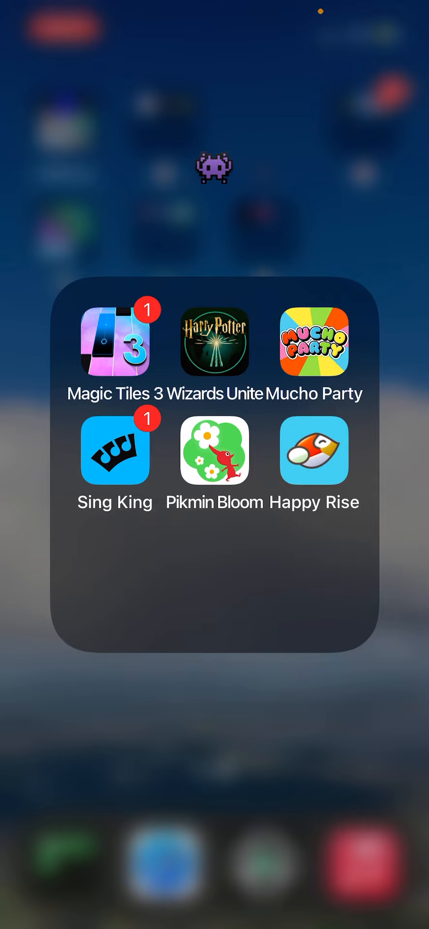
{"action": "left_click", "coordinate": [314, 451]}
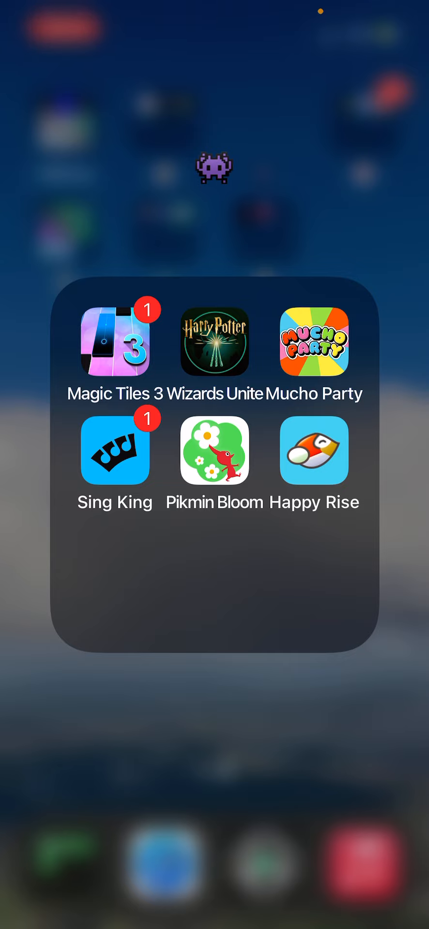
- Launch Pikmin Bloom through Apple ID sign-in and privacy notice, then open Happy Rise
{"action": "left_click", "coordinate": [213, 451]}
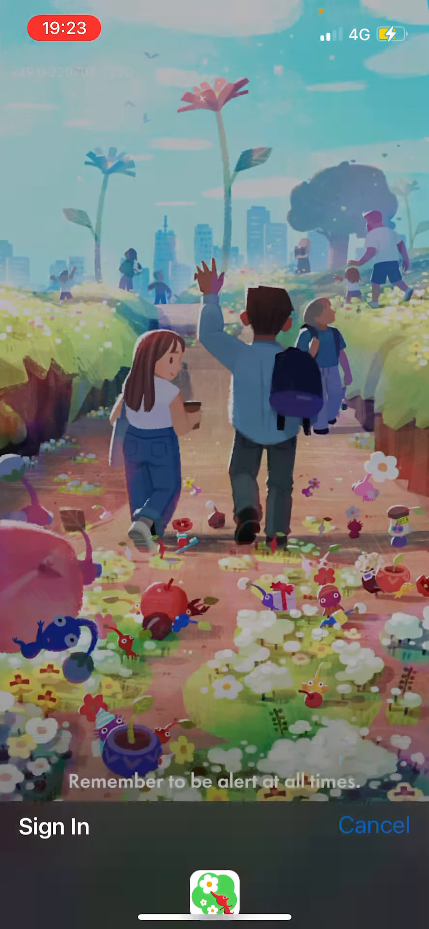
{"action": "left_click", "coordinate": [53, 825]}
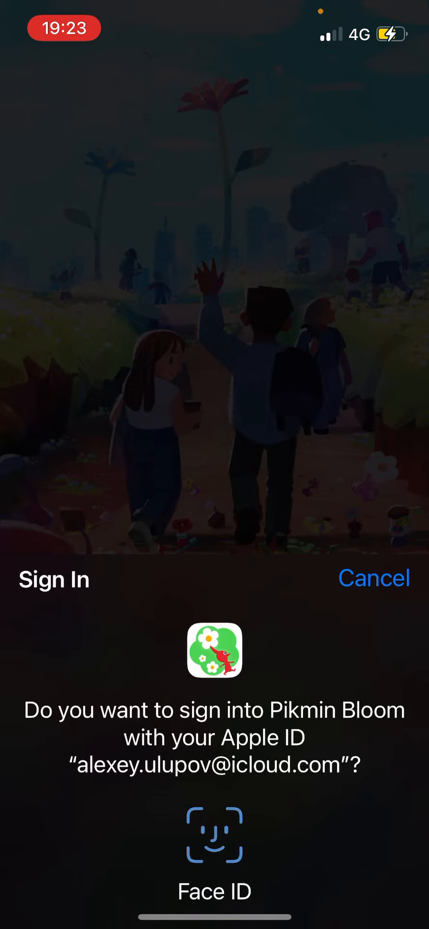
{"action": "left_click", "coordinate": [214, 834]}
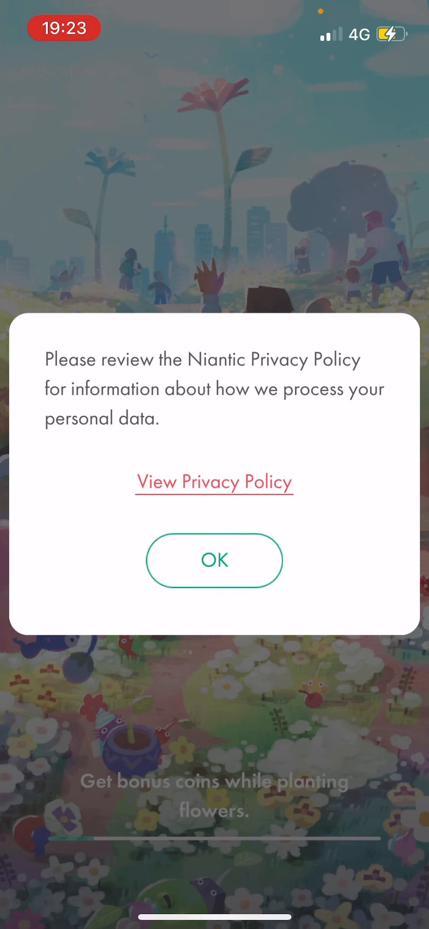
{"action": "left_click", "coordinate": [214, 560]}
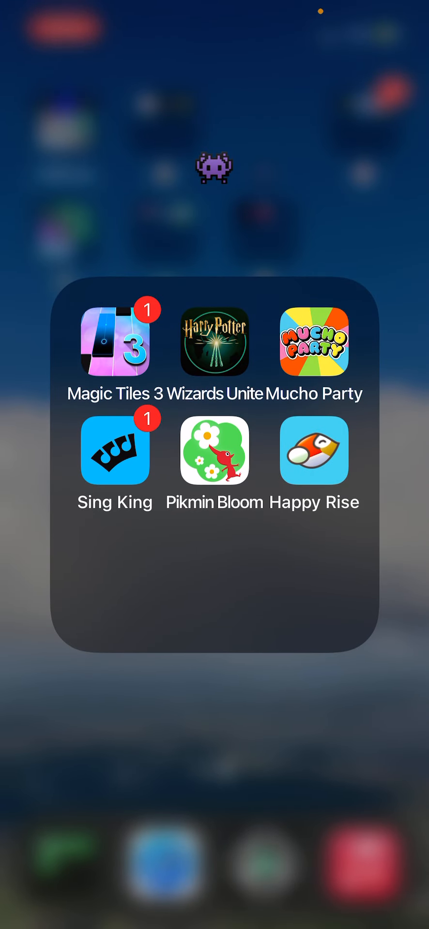
{"action": "left_click", "coordinate": [315, 451]}
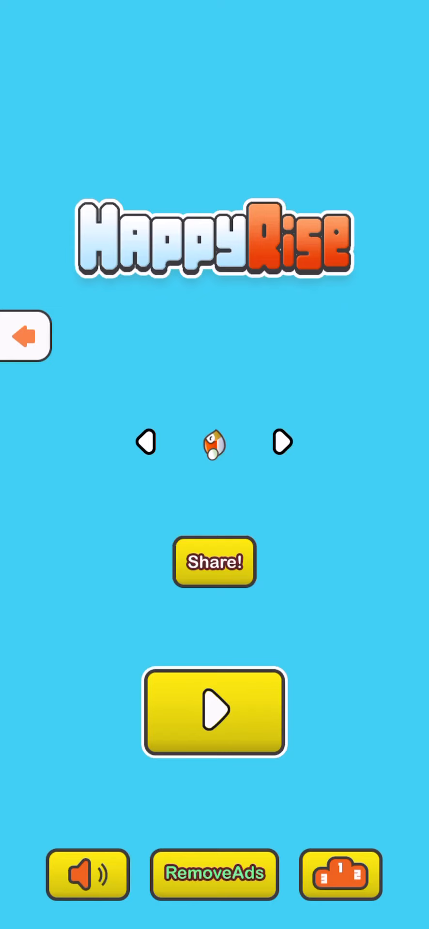
{"action": "left_click", "coordinate": [214, 711]}
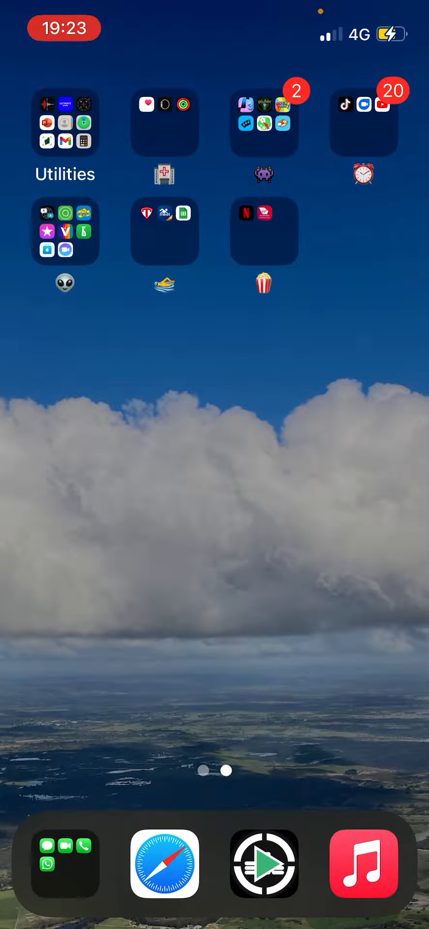
- Open TikTok from the TikTok, Duo and YouTube folder and swipe through For You videos
{"action": "left_click", "coordinate": [364, 121]}
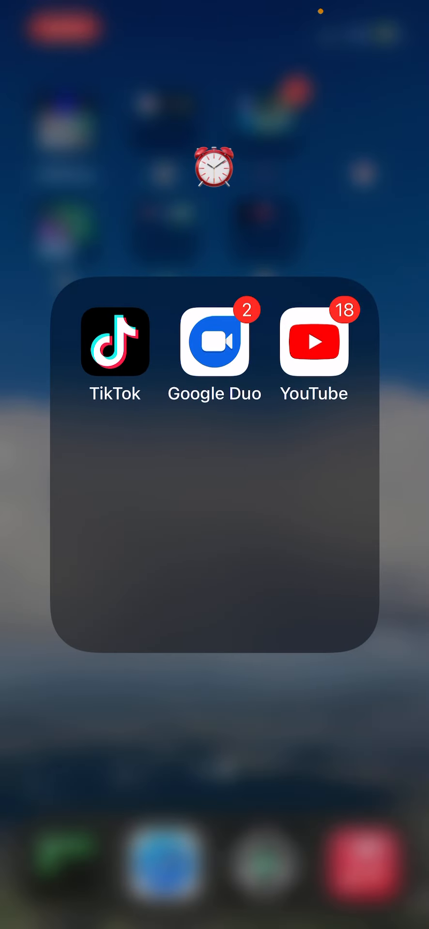
{"action": "left_click", "coordinate": [114, 342]}
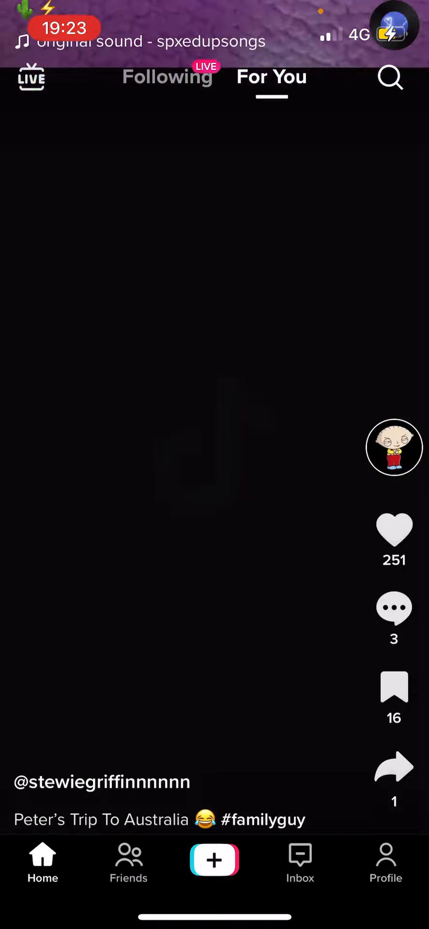
{"action": "scroll", "scroll_direction": "up", "scroll_amount": 3}
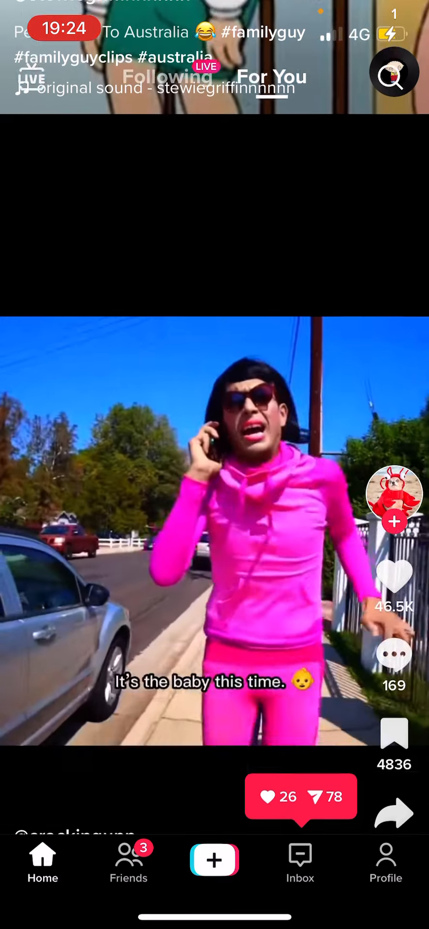
{"action": "scroll", "scroll_direction": "up", "scroll_amount": 3}
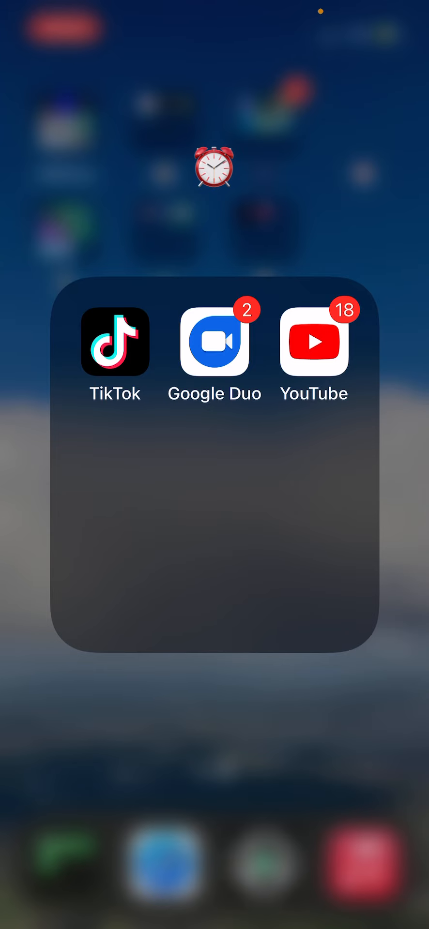
- Open YouTube and scroll the Home feed past a merch community post
{"action": "left_click", "coordinate": [313, 343]}
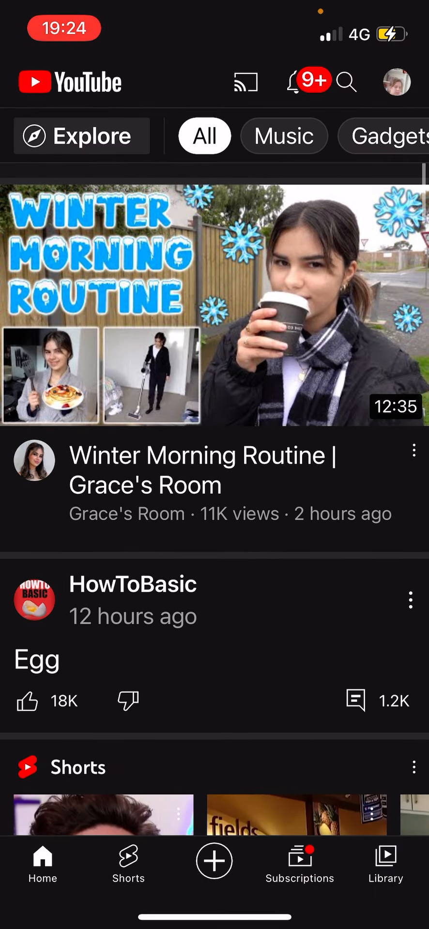
{"action": "scroll", "scroll_direction": "up", "scroll_amount": 3}
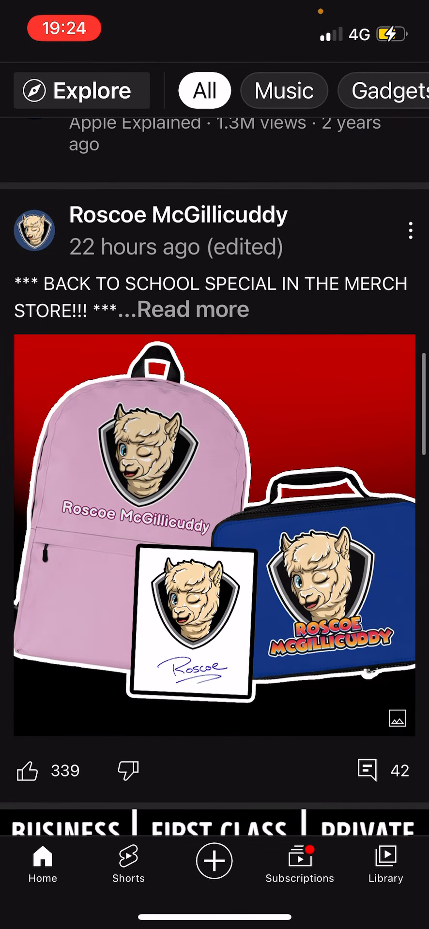
{"action": "scroll", "scroll_direction": "up", "scroll_amount": 3}
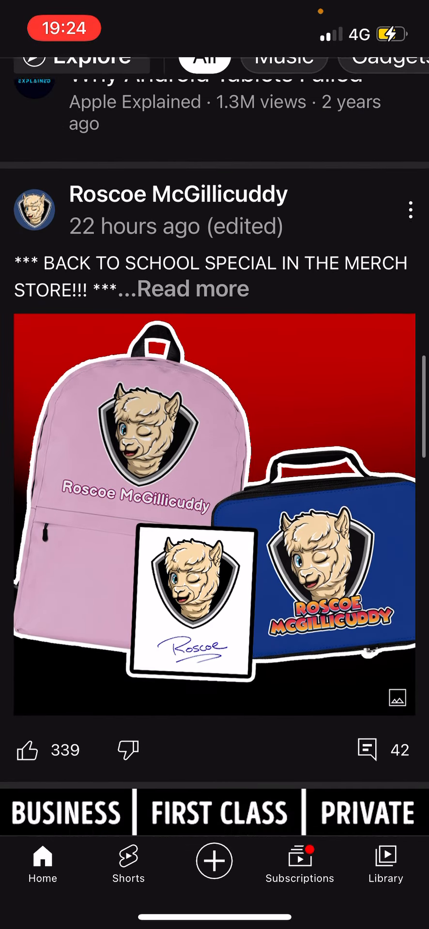
{"action": "scroll", "scroll_direction": "up", "scroll_amount": 3}
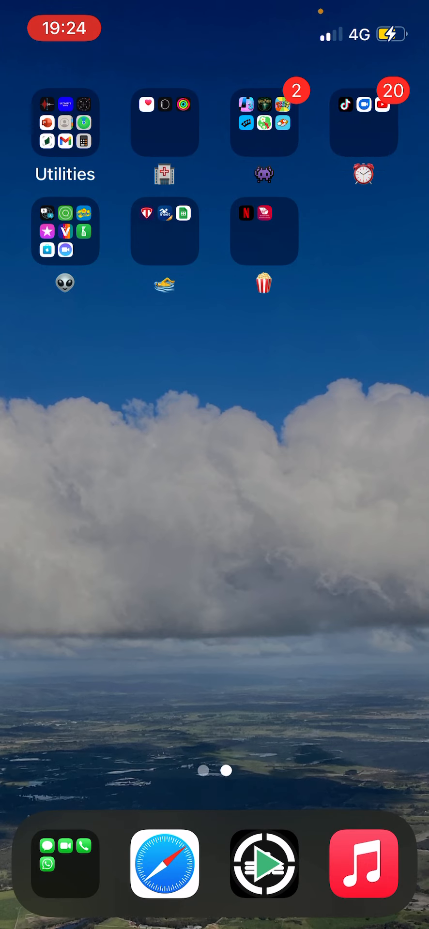
- Open Voilà AI Artist from the alien-emoji folder and browse its AI effects
{"action": "left_click", "coordinate": [66, 231]}
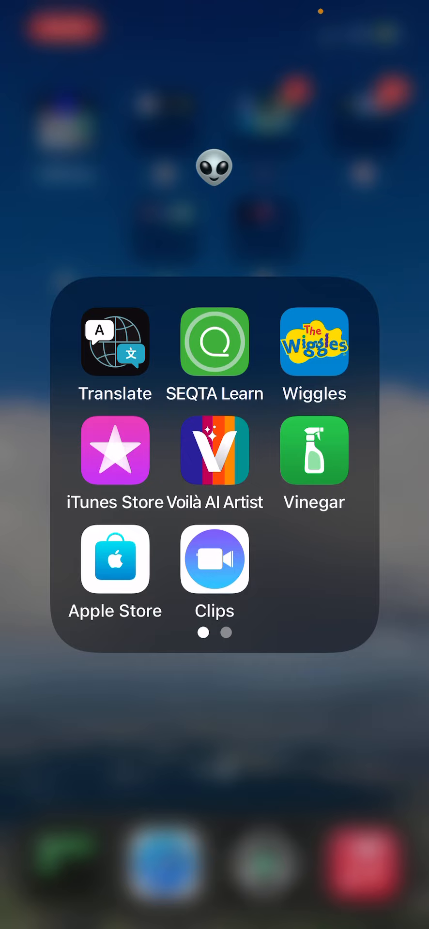
{"action": "left_click", "coordinate": [214, 450]}
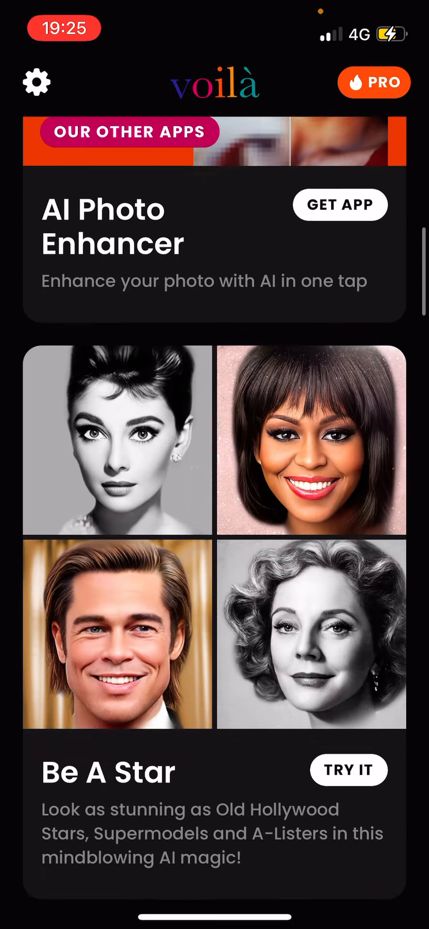
{"action": "key", "text": "home"}
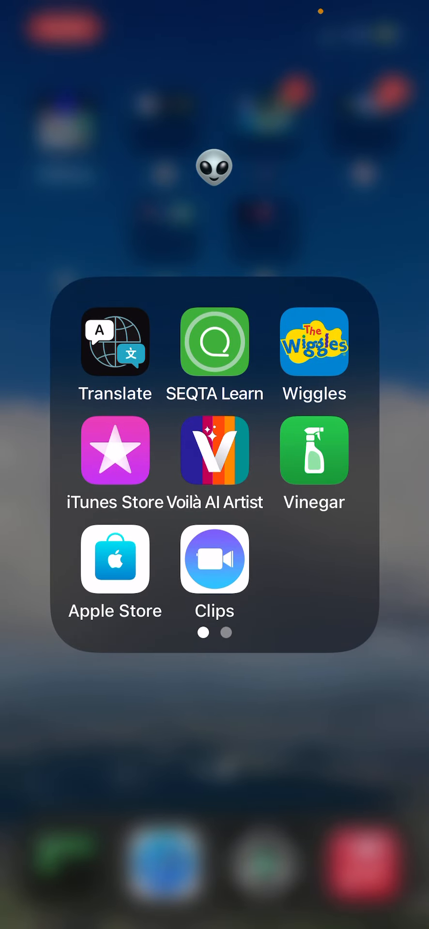
- Leave the alien-emoji folder and open the dock's Messages, FaceTime, Phone and WhatsApp folder
{"action": "scroll", "scroll_direction": "left", "scroll_amount": 3}
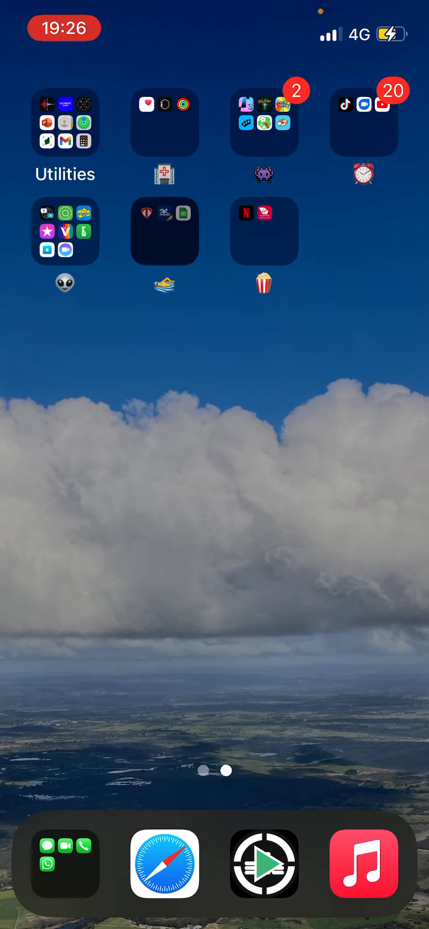
{"action": "left_click", "coordinate": [165, 232]}
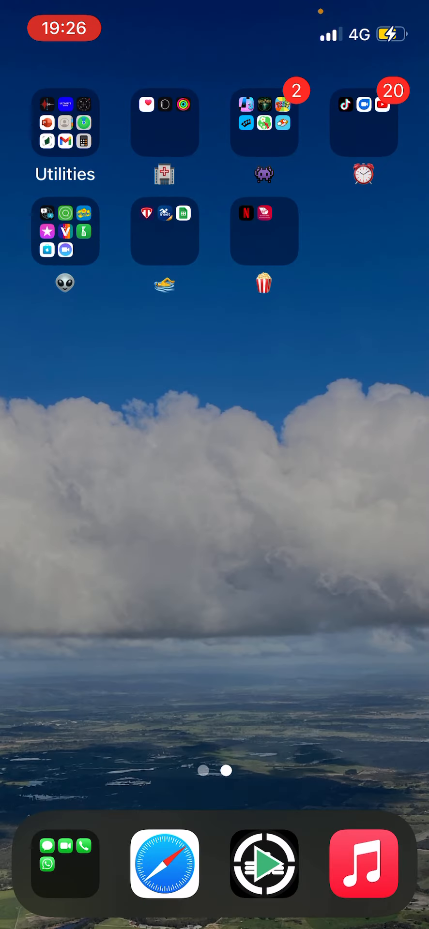
{"action": "left_click", "coordinate": [264, 232]}
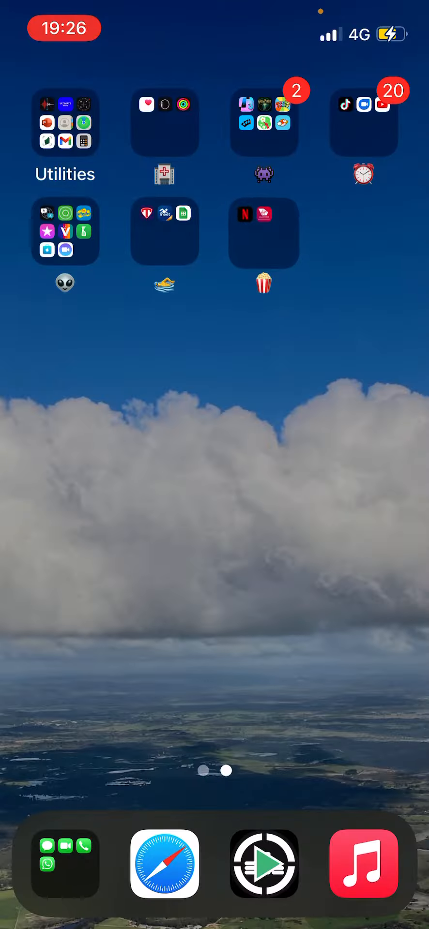
{"action": "left_click", "coordinate": [63, 866]}
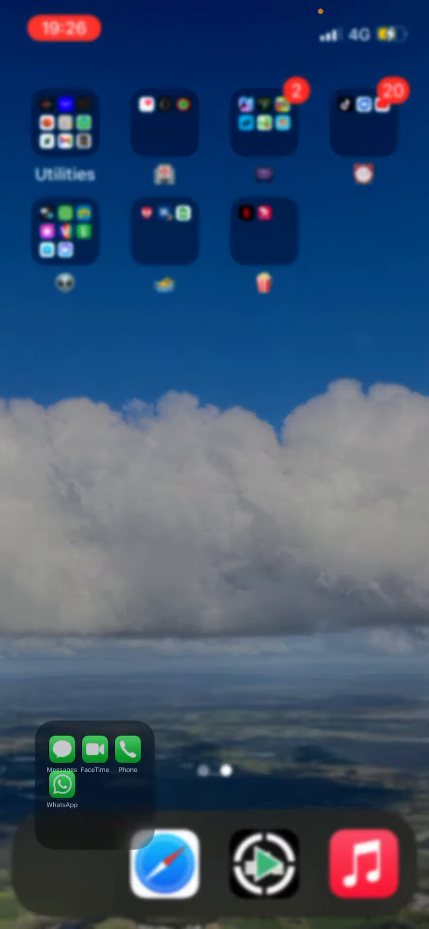
- Open Messages from the dock folder and scroll through the conversation list
{"action": "left_click", "coordinate": [95, 758]}
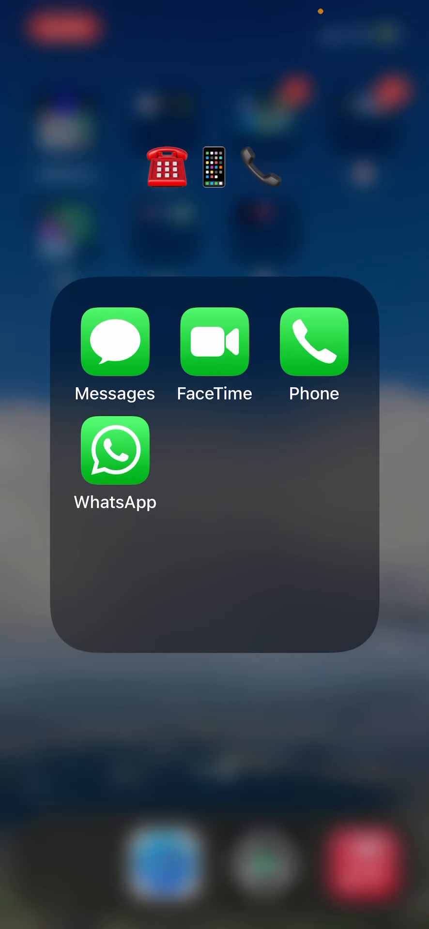
{"action": "left_click", "coordinate": [115, 342]}
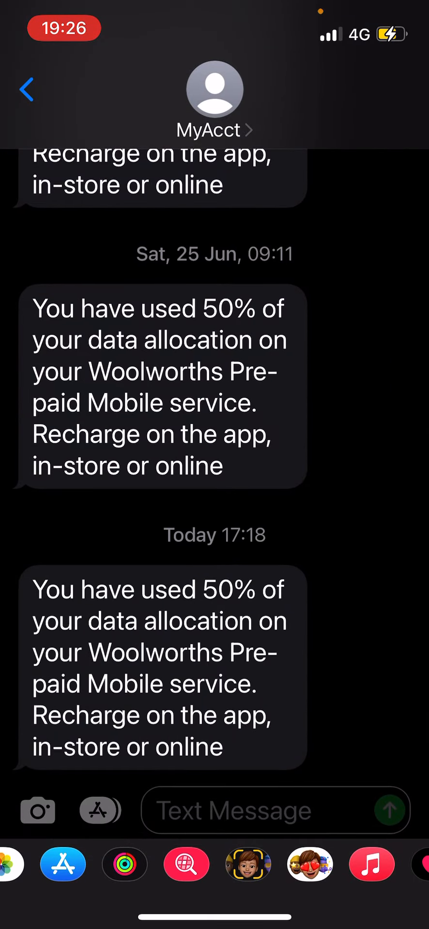
{"action": "left_click", "coordinate": [26, 90]}
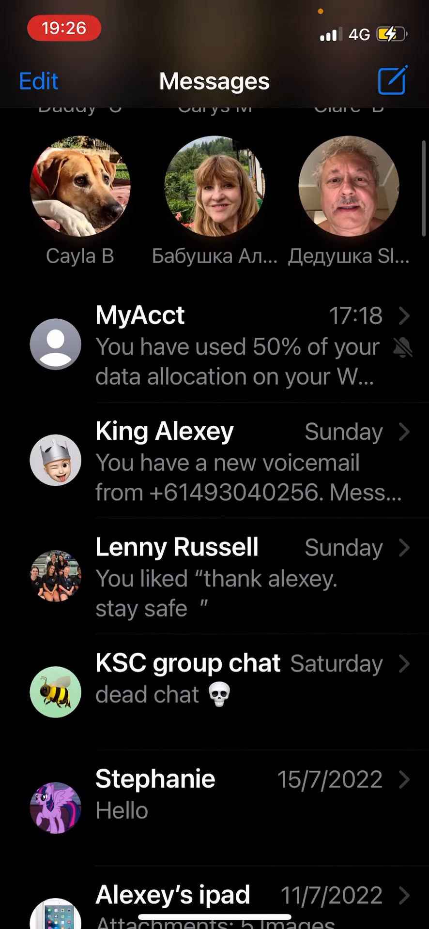
{"action": "scroll", "scroll_direction": "down", "scroll_amount": 3}
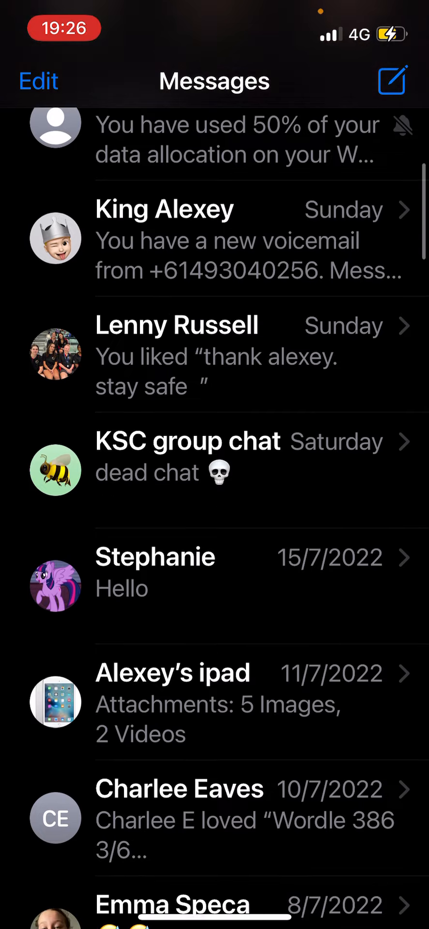
{"action": "scroll", "scroll_direction": "up", "scroll_amount": 3}
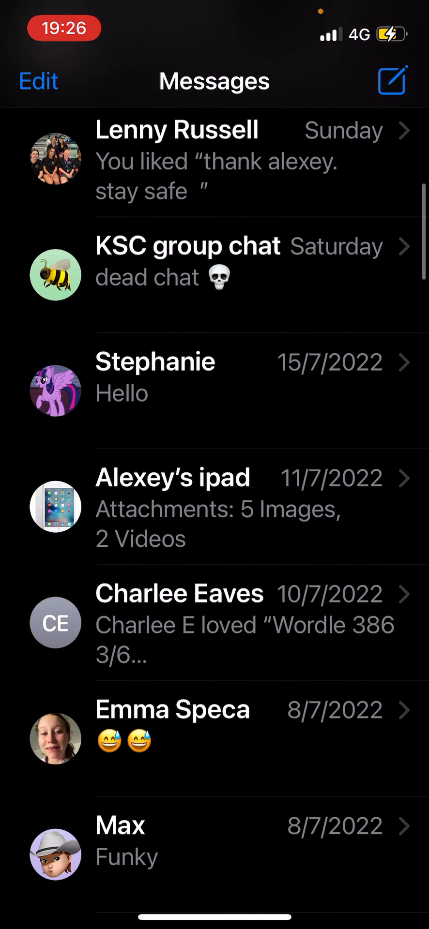
{"action": "scroll", "scroll_direction": "down", "scroll_amount": 3}
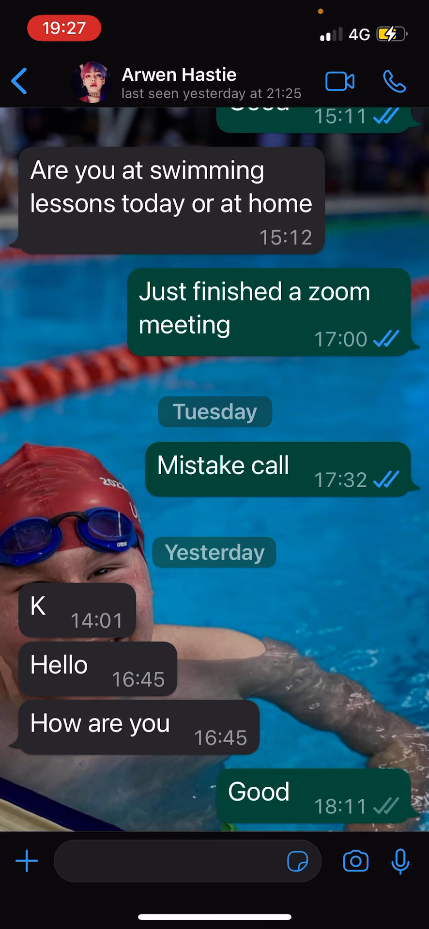
- Leave WhatsApp, search 'heads or tails', and browse the café jukebox song list
{"action": "left_click", "coordinate": [18, 82]}
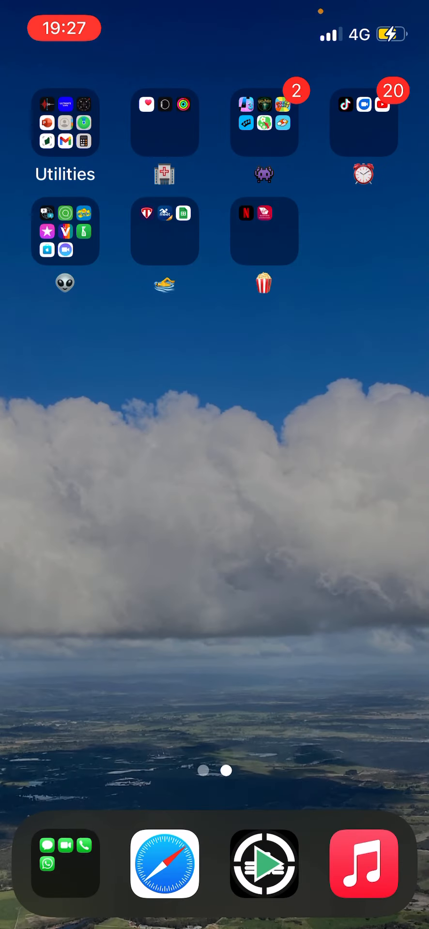
{"action": "type", "text": "heads or tails"}
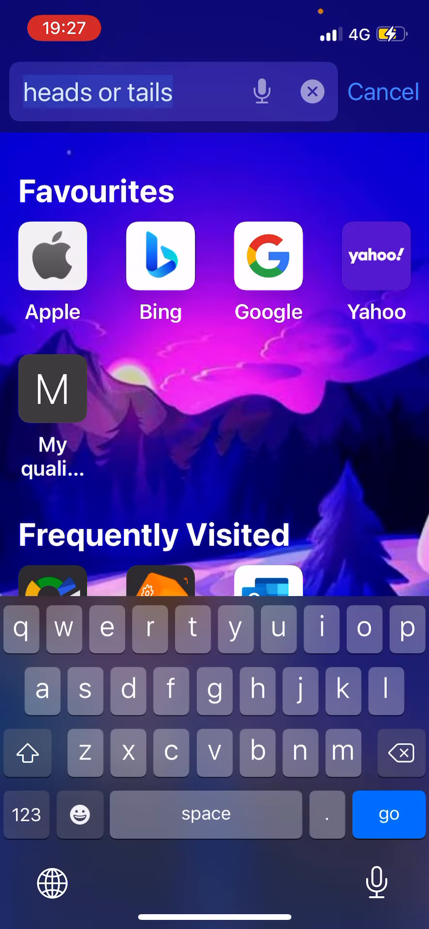
{"action": "left_click", "coordinate": [388, 813]}
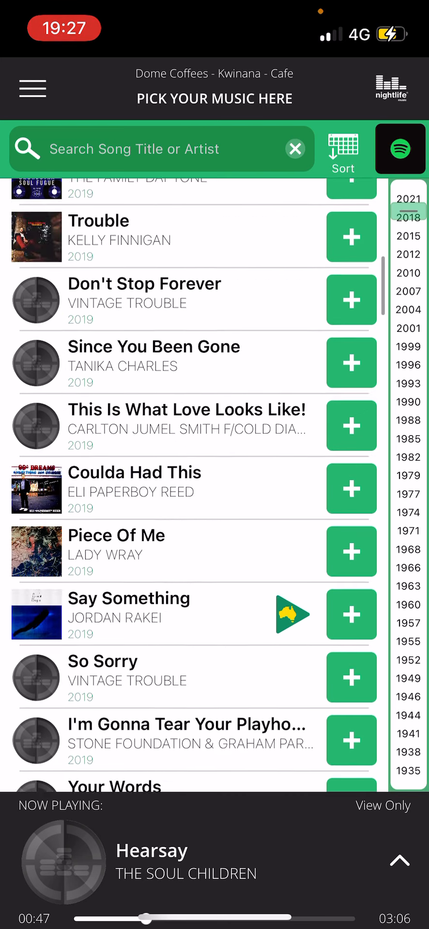
{"action": "scroll", "scroll_direction": "up", "scroll_amount": 3}
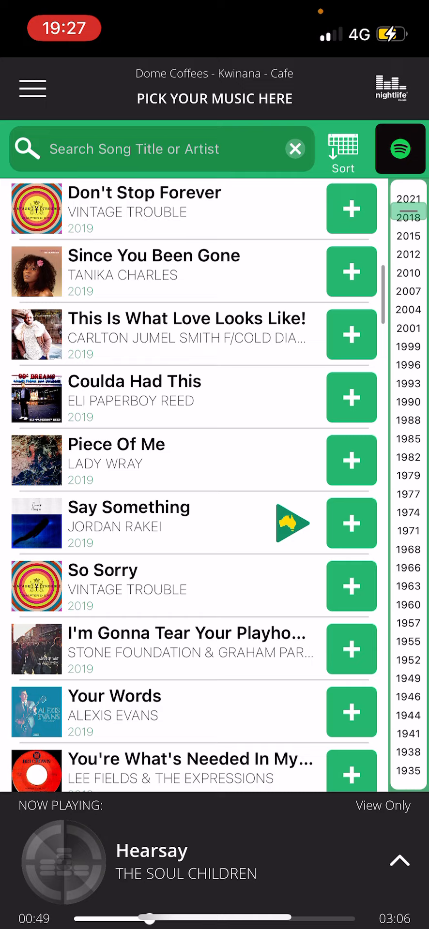
{"action": "scroll", "scroll_direction": "up", "scroll_amount": 3}
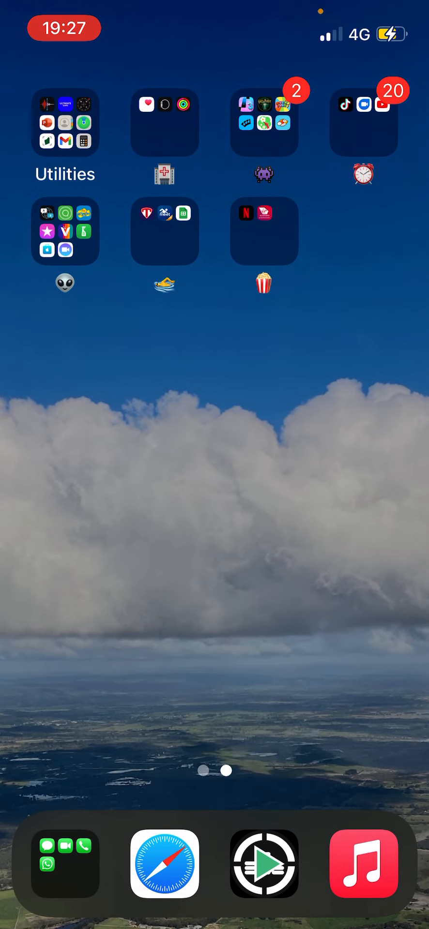
- Open Apple Music from the dock and scroll through the Library albums
{"action": "left_click", "coordinate": [364, 865]}
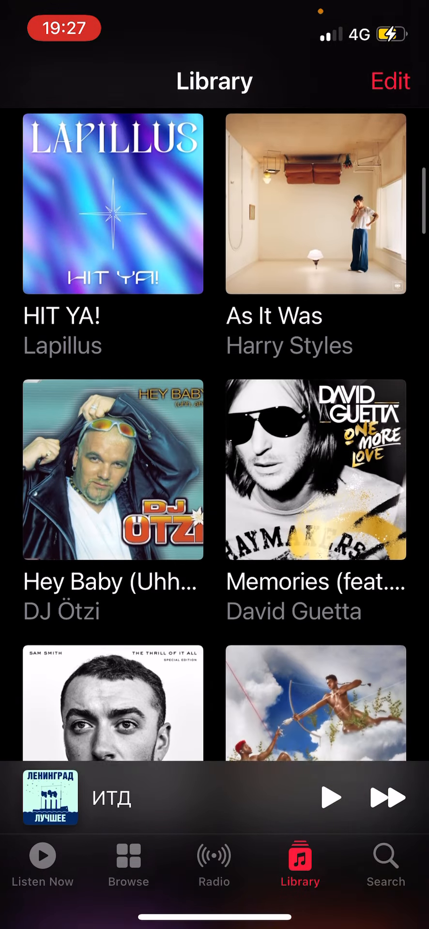
{"action": "scroll", "scroll_direction": "up", "scroll_amount": 3}
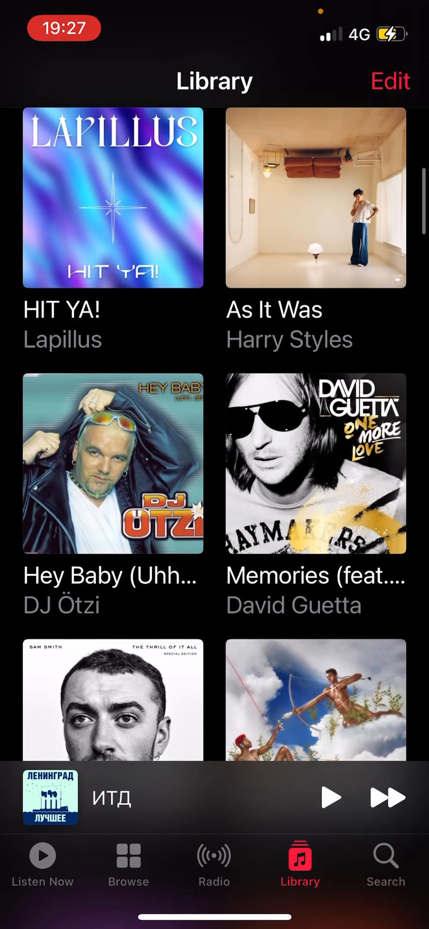
{"action": "scroll", "scroll_direction": "up", "scroll_amount": 3}
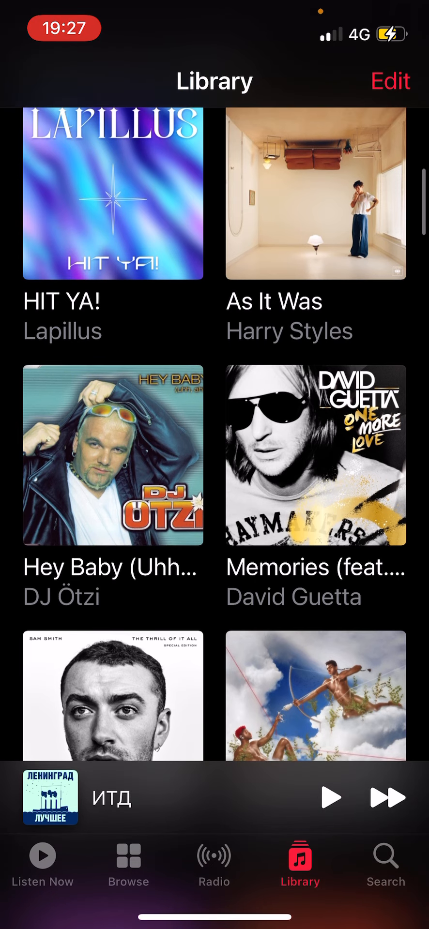
{"action": "scroll", "scroll_direction": "down", "scroll_amount": 3}
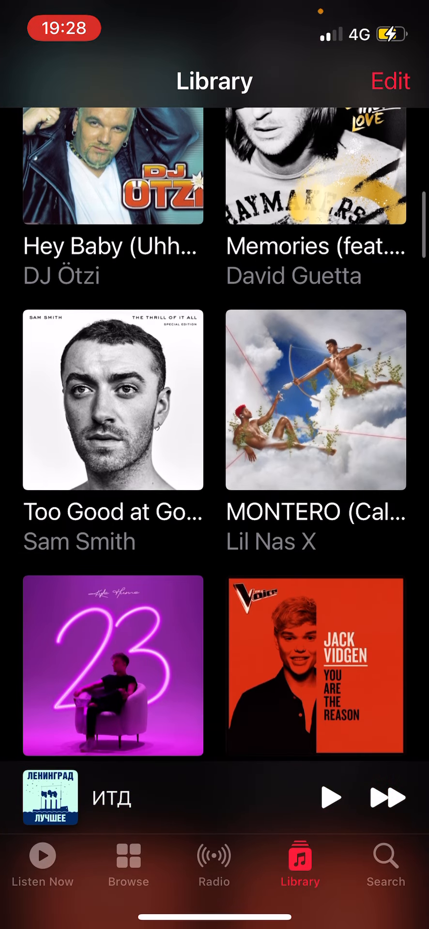
{"action": "scroll", "scroll_direction": "down", "scroll_amount": 3}
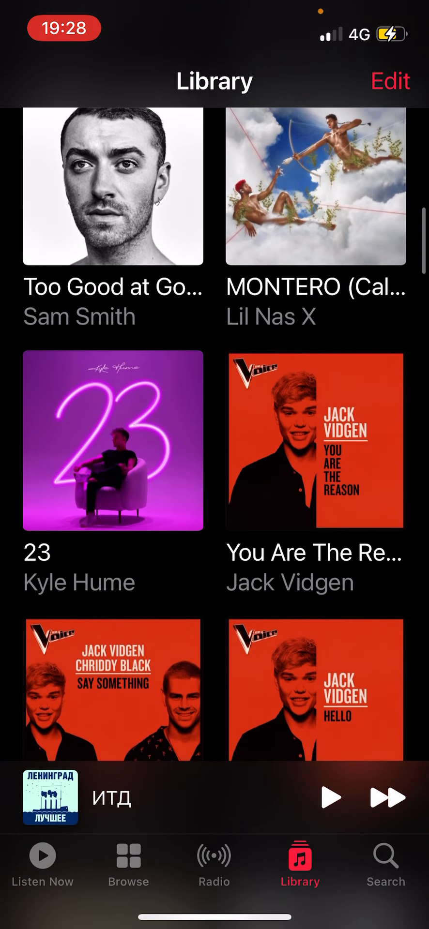
{"action": "scroll", "scroll_direction": "down", "scroll_amount": 3}
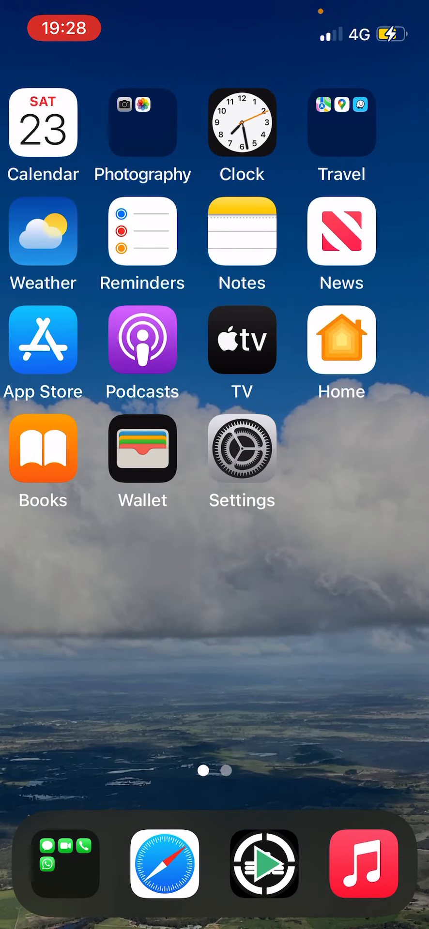
{"action": "scroll", "scroll_direction": "right", "scroll_amount": 3}
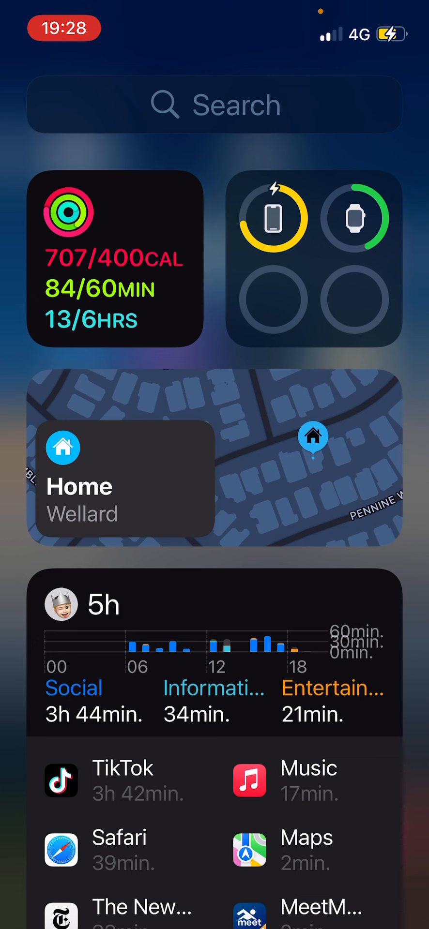
{"action": "left_click", "coordinate": [214, 105]}
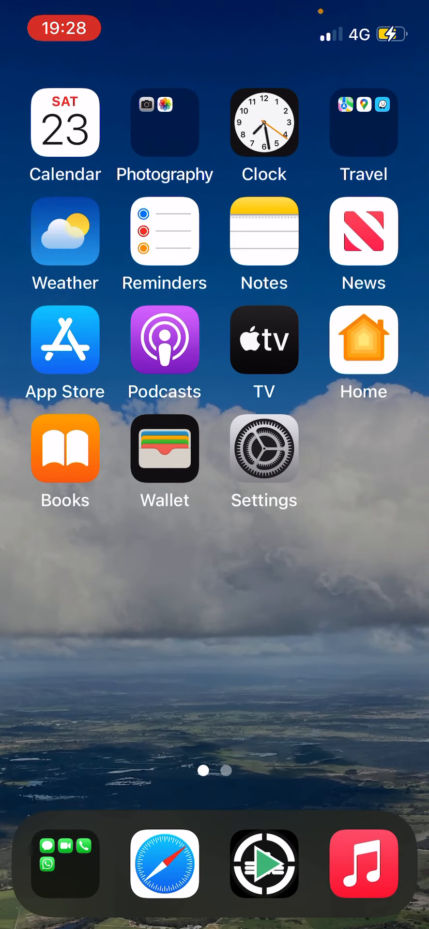
{"action": "scroll", "scroll_direction": "left", "scroll_amount": 3}
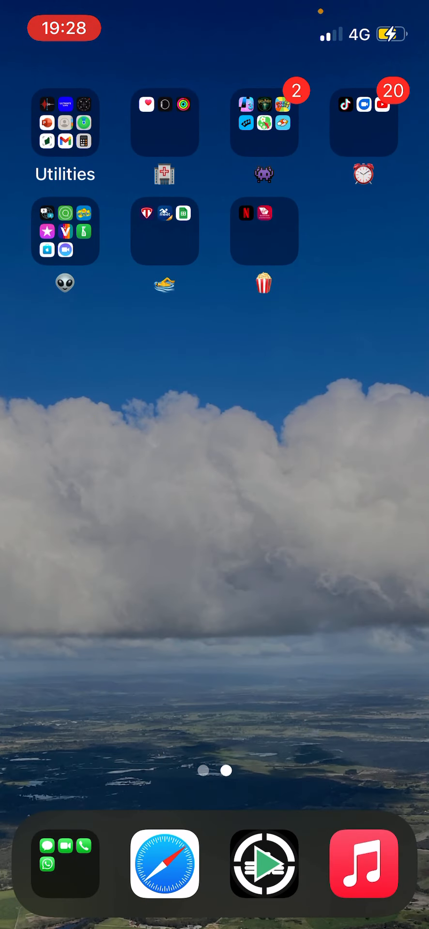
{"action": "scroll", "scroll_direction": "left", "scroll_amount": 3}
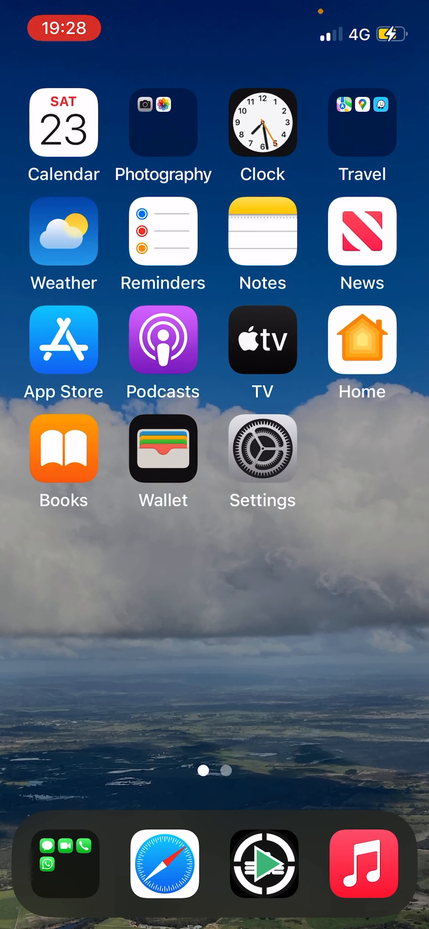